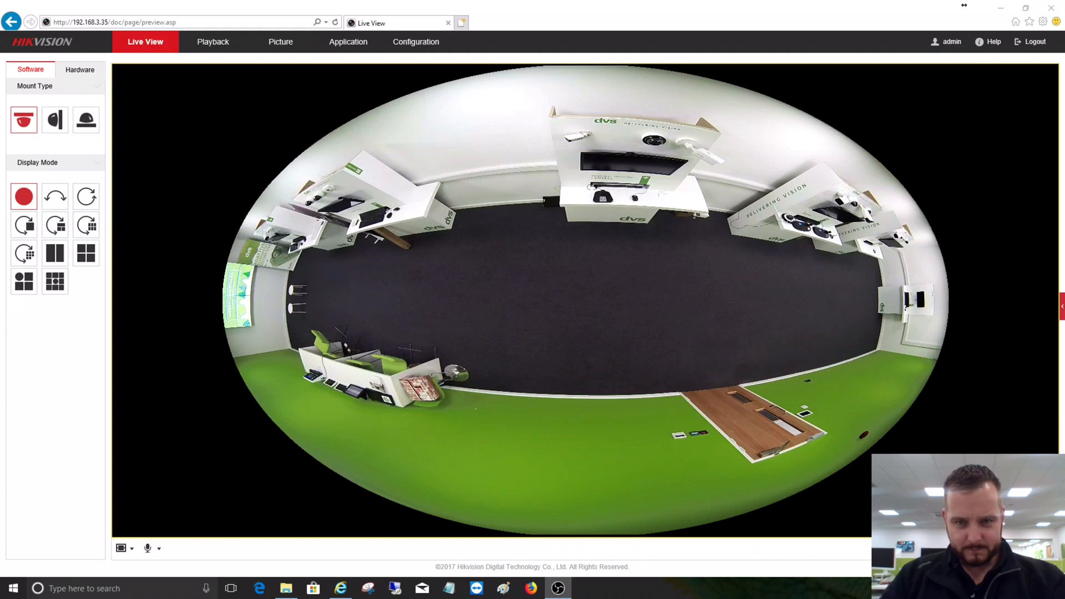
{"action": "mouse_move", "coordinate": [639, 295]}
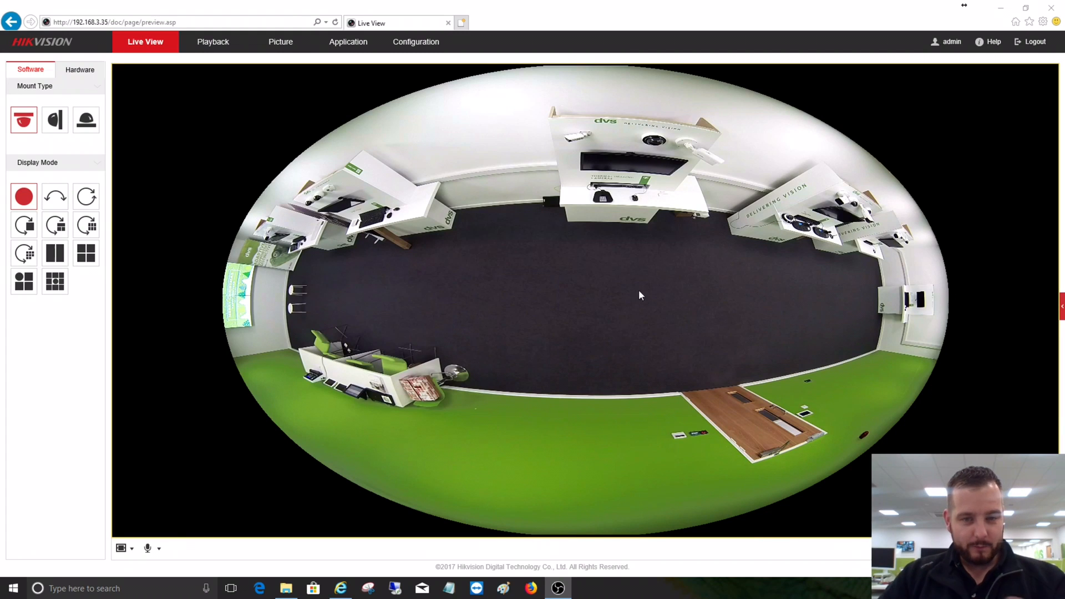
{"action": "mouse_move", "coordinate": [540, 174]}
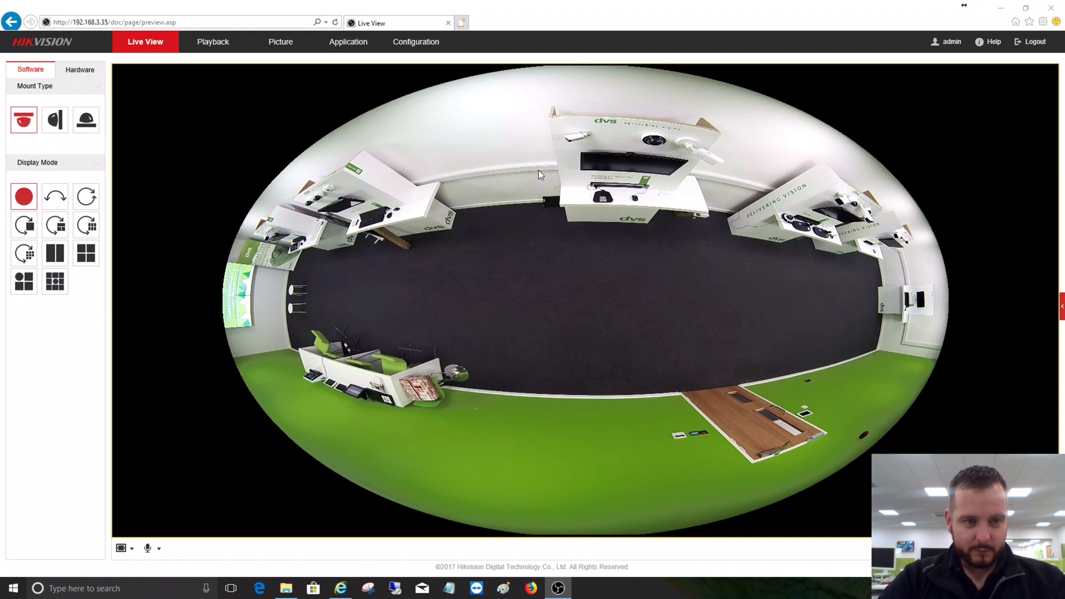
{"action": "mouse_move", "coordinate": [308, 147]}
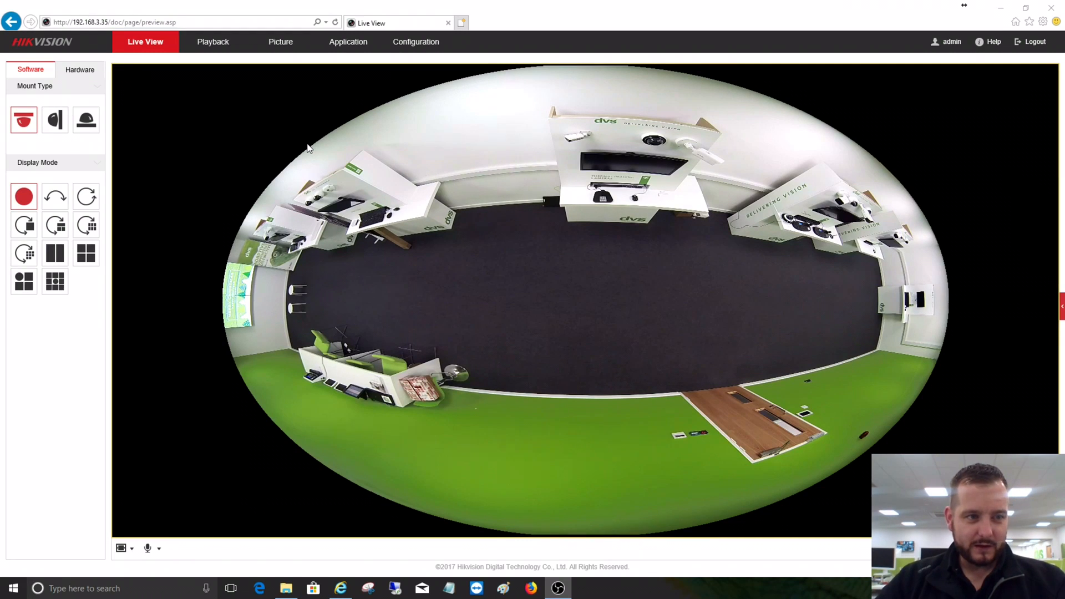
{"action": "mouse_move", "coordinate": [398, 213]}
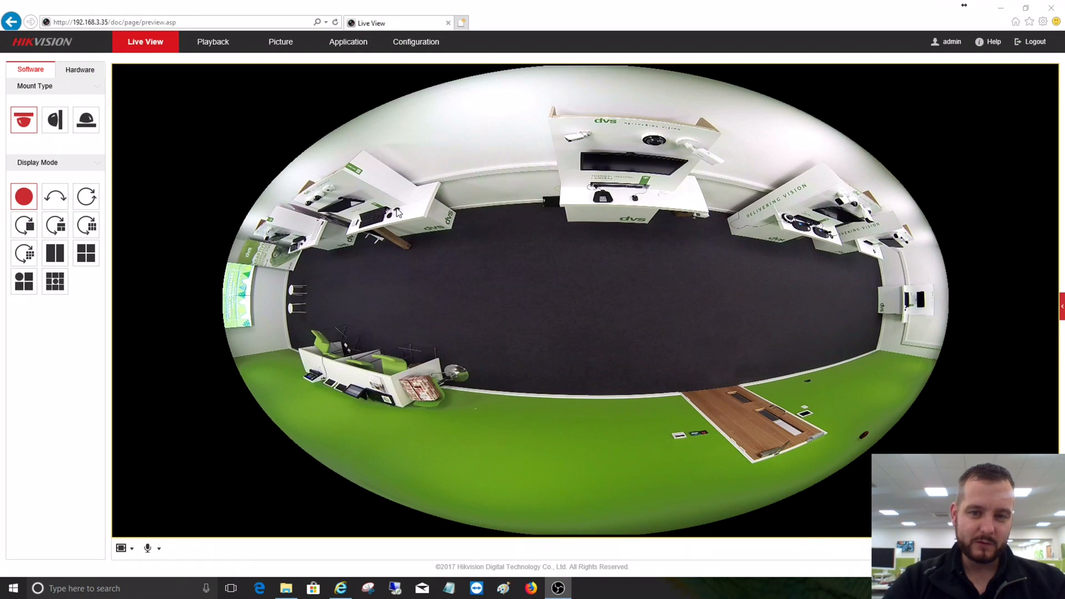
{"action": "mouse_move", "coordinate": [676, 136]}
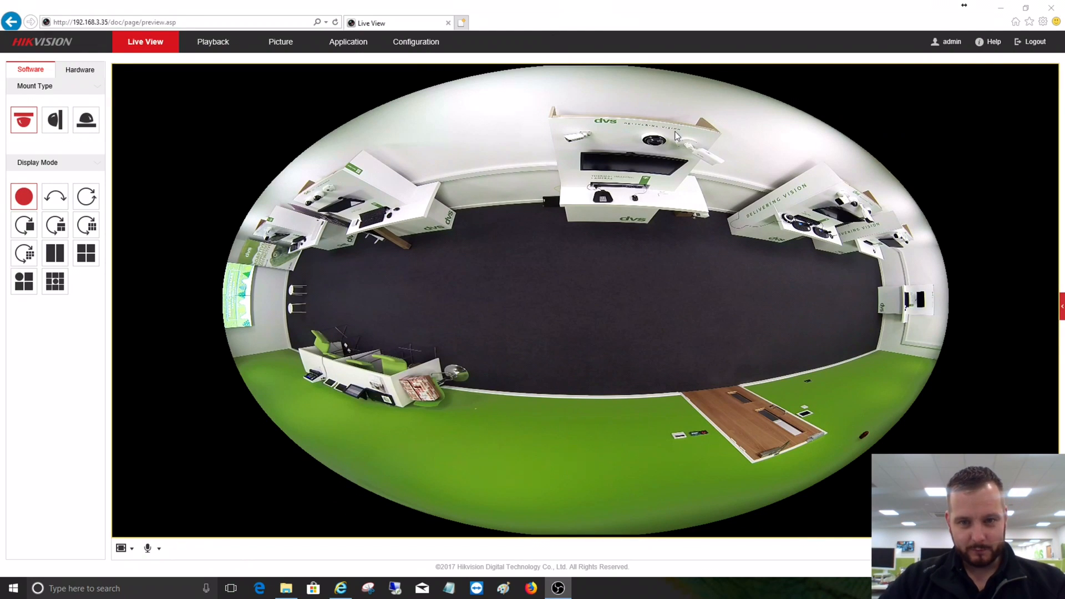
{"action": "mouse_move", "coordinate": [603, 260]}
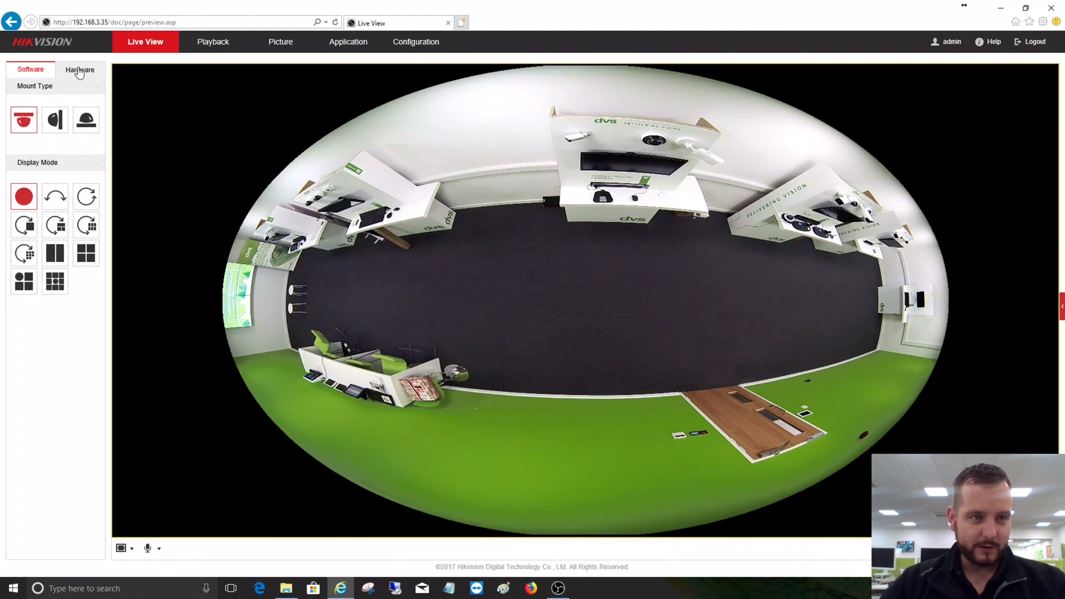
Switch the live view decoding from software to hardware, keeping the circular fisheye image.
{"action": "left_click", "coordinate": [80, 68]}
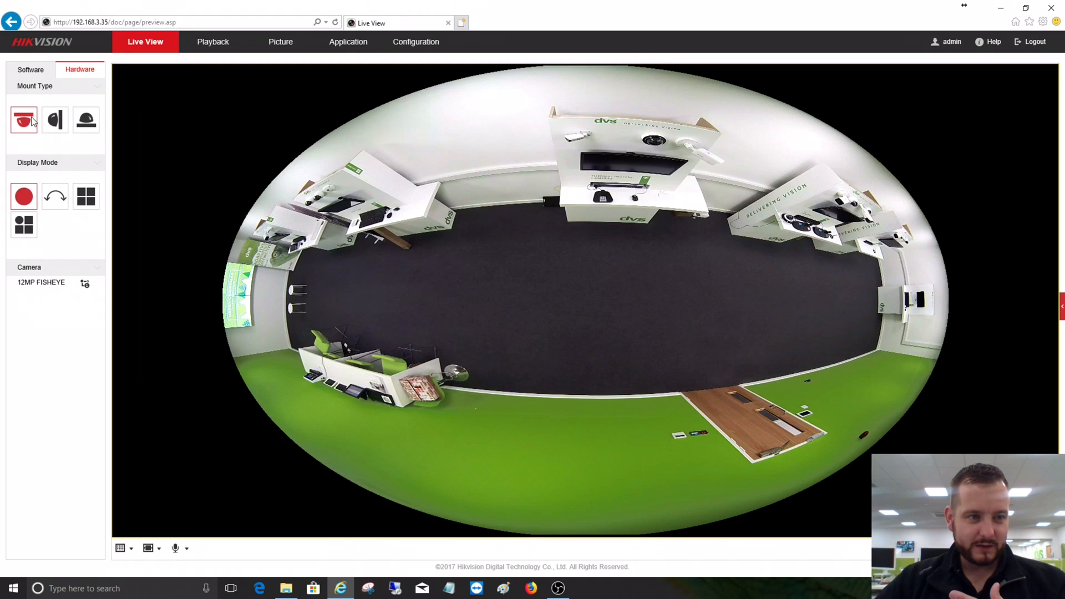
{"action": "mouse_move", "coordinate": [87, 121]}
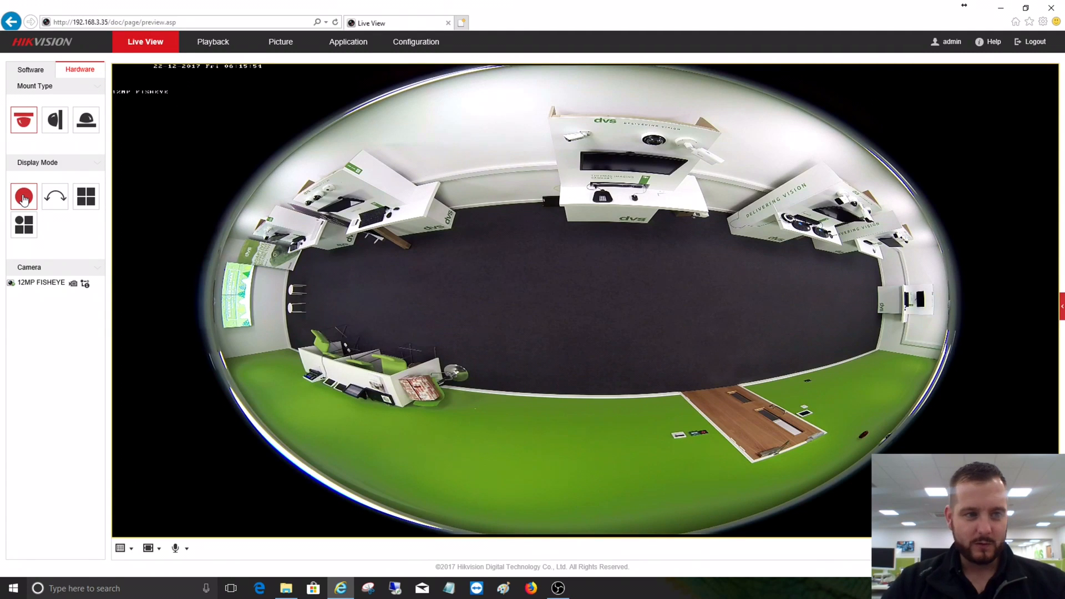
{"action": "mouse_move", "coordinate": [86, 198]}
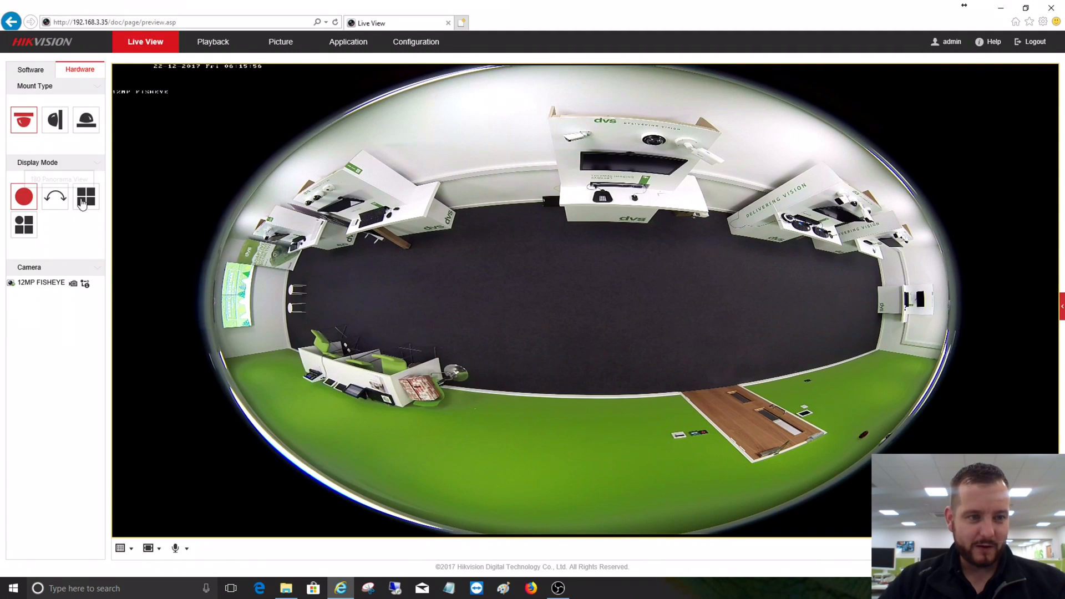
{"action": "mouse_move", "coordinate": [87, 197]}
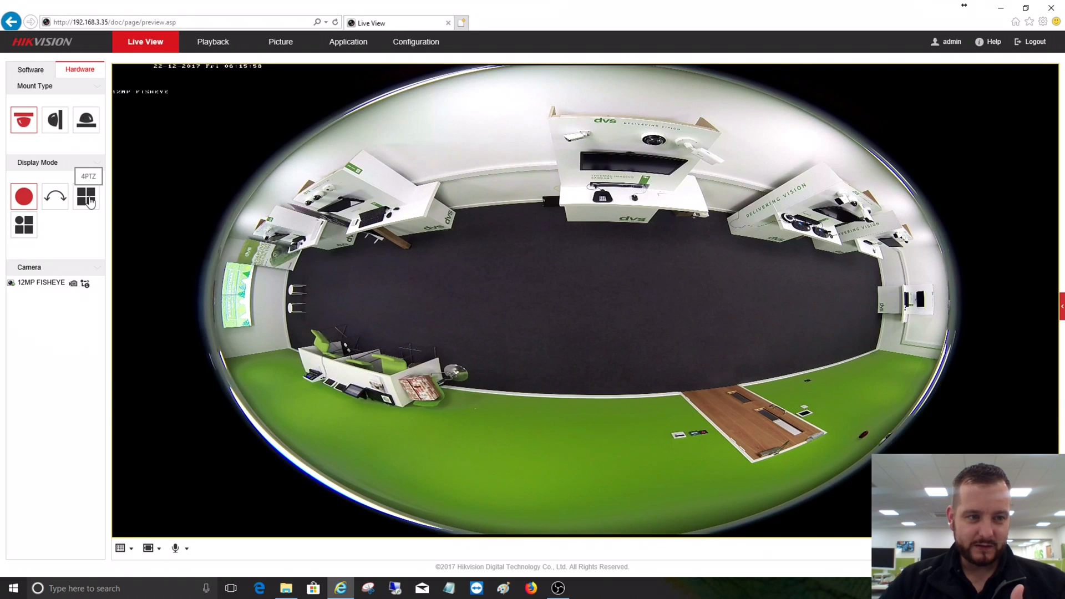
{"action": "mouse_move", "coordinate": [22, 226]}
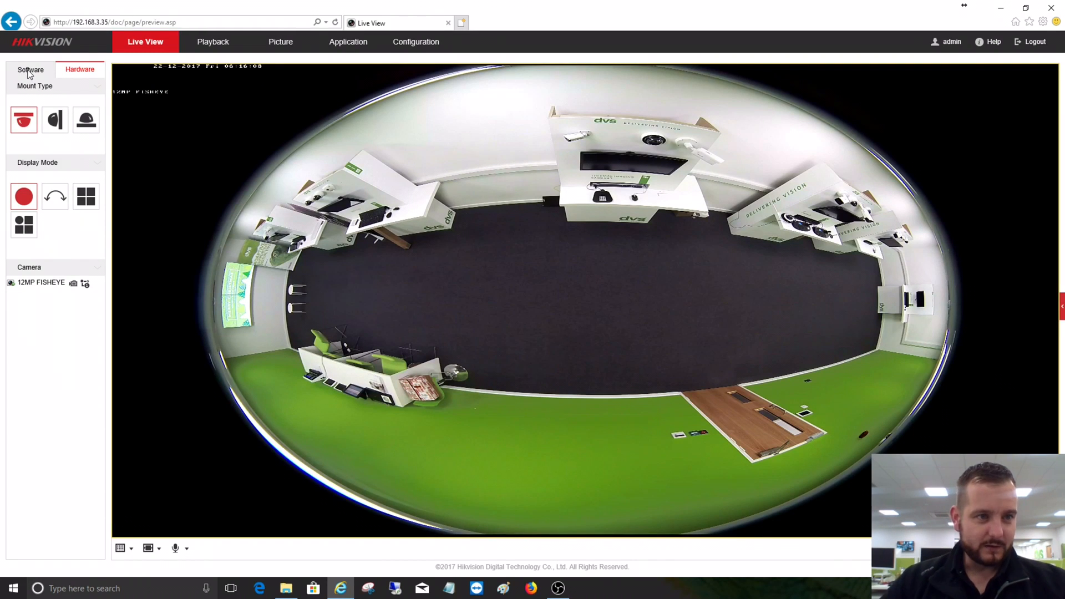
Return to software decoding and step through 180 to a 360 Panorama View of the showroom.
{"action": "left_click", "coordinate": [29, 69]}
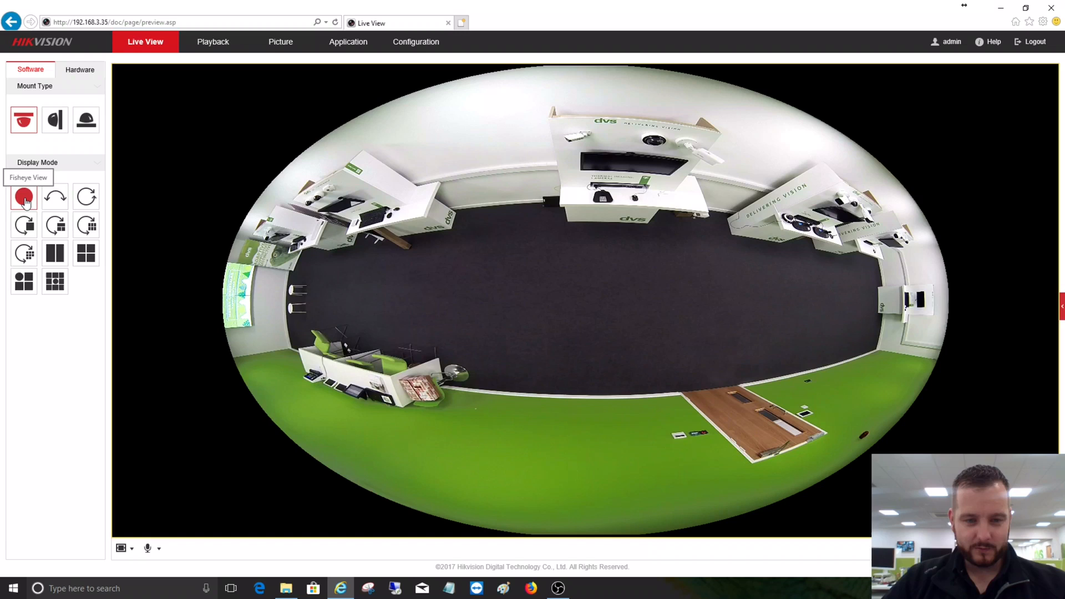
{"action": "mouse_move", "coordinate": [56, 197]}
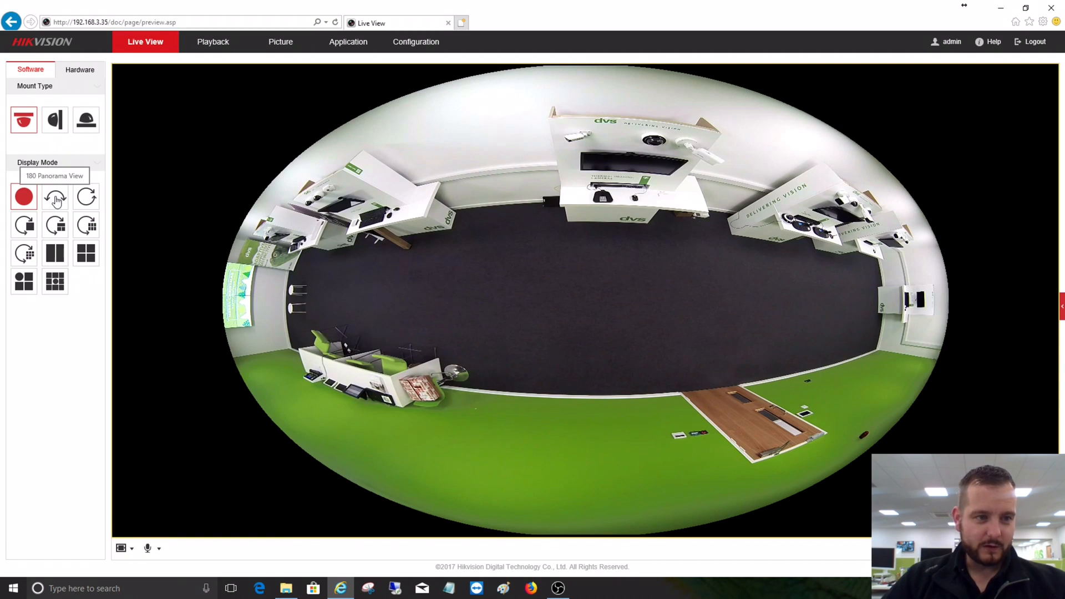
{"action": "left_click", "coordinate": [54, 175]}
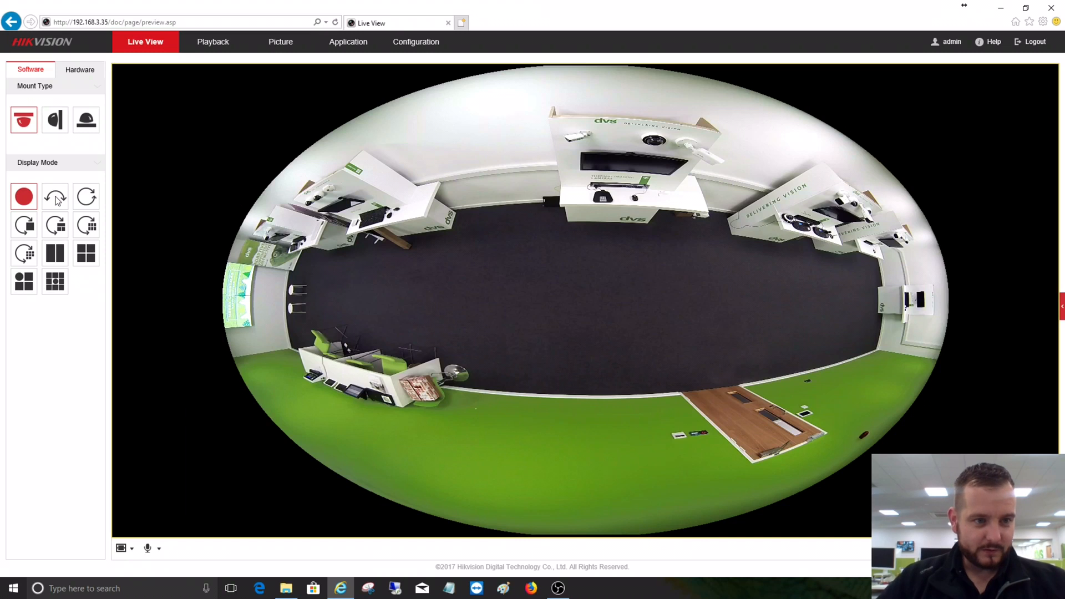
{"action": "left_click", "coordinate": [54, 196]}
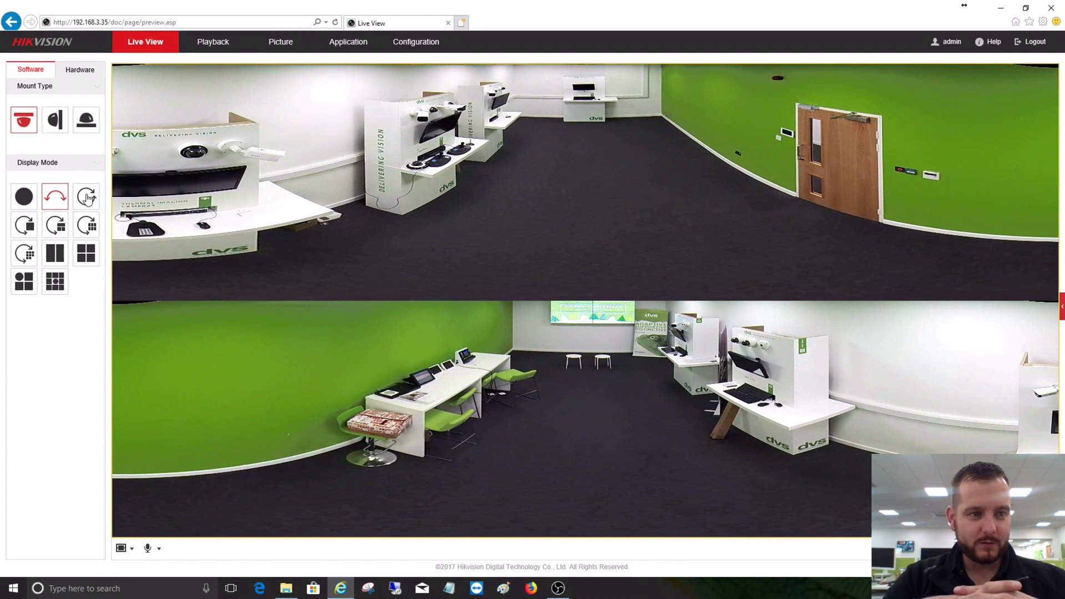
{"action": "left_click", "coordinate": [86, 196]}
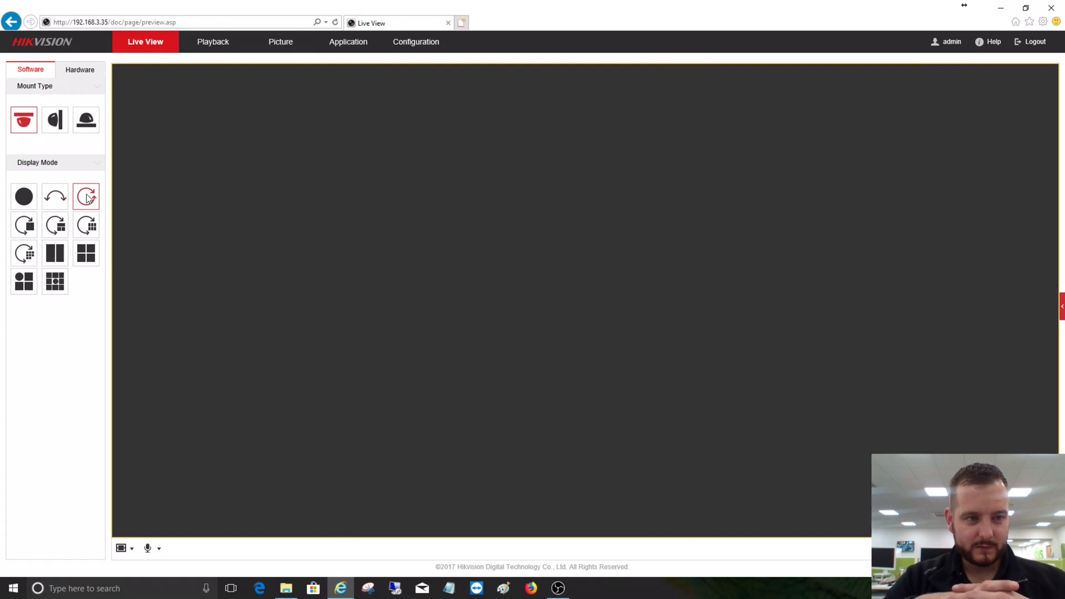
{"action": "left_click", "coordinate": [85, 197]}
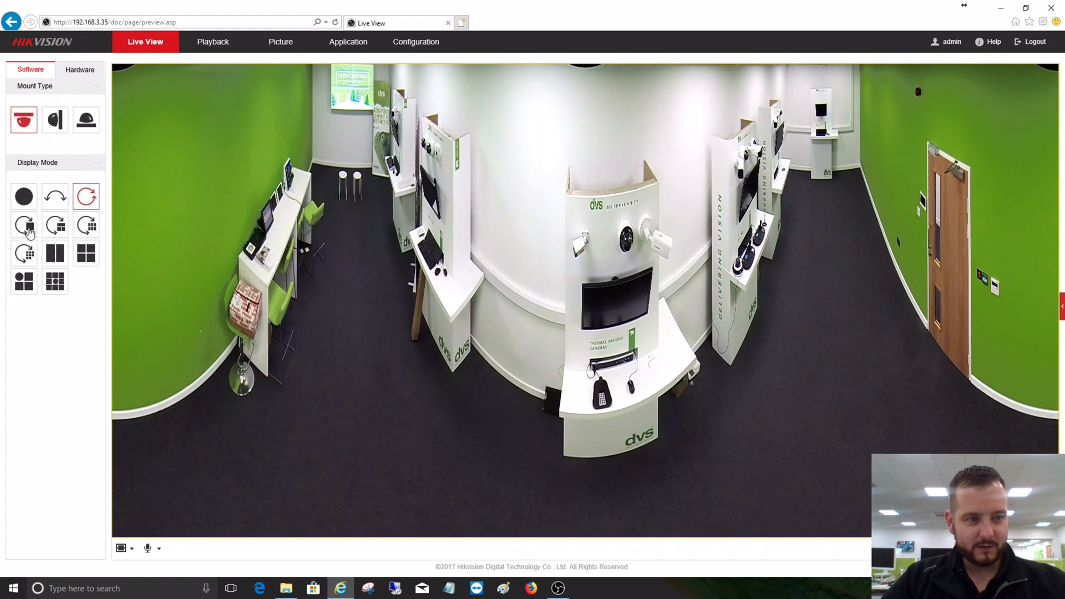
Show a panorama with a close-up aimed at the central display stand.
{"action": "left_click", "coordinate": [54, 225]}
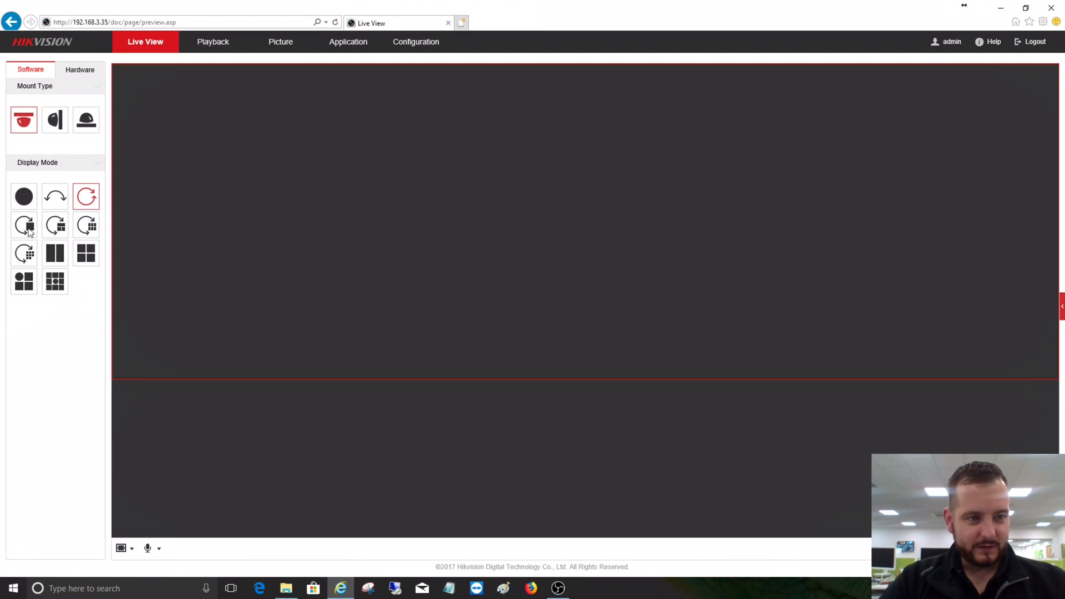
{"action": "left_click", "coordinate": [24, 226]}
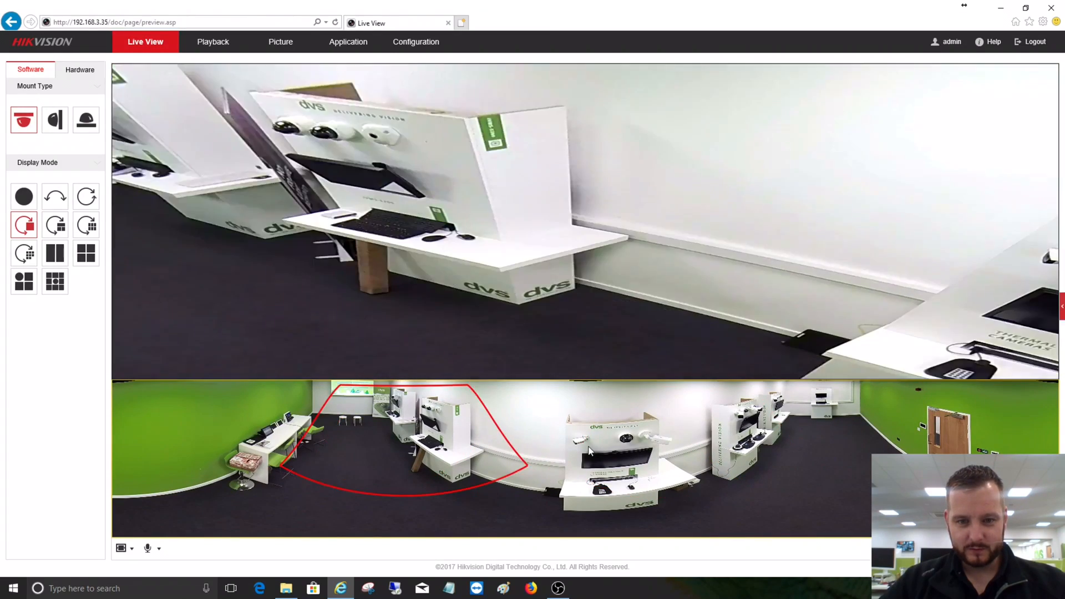
{"action": "left_click", "coordinate": [54, 225]}
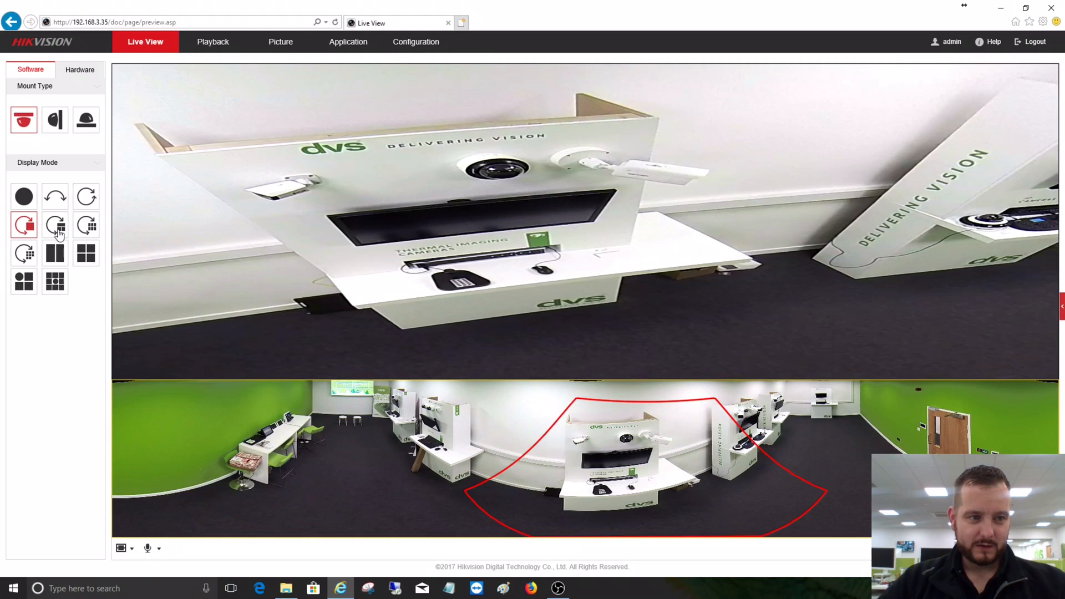
{"action": "mouse_move", "coordinate": [98, 230]}
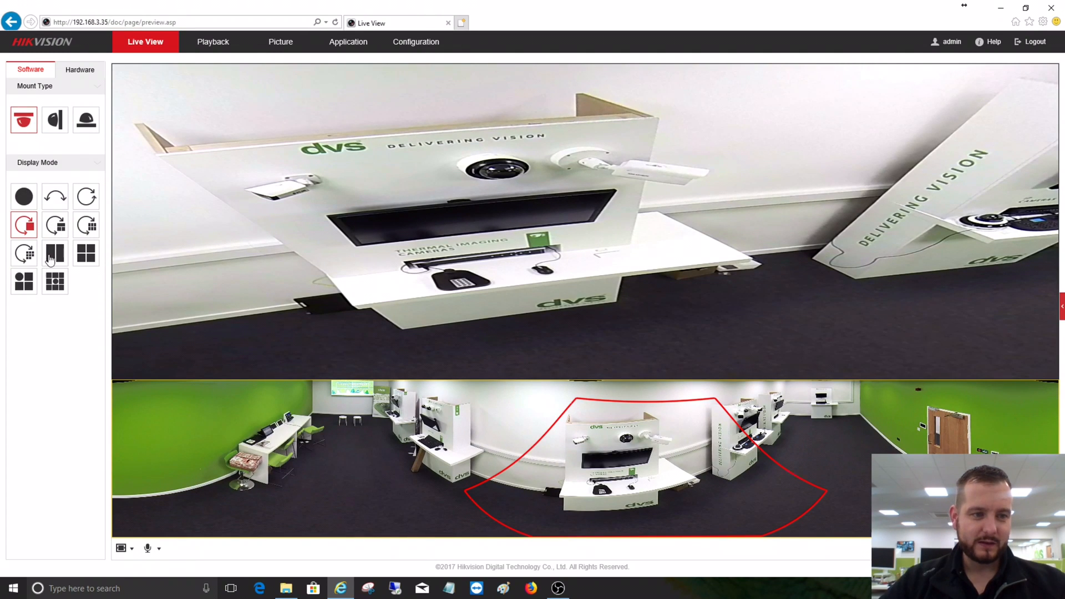
Show a two-pane split PTZ view, then choose another split dewarped layout.
{"action": "left_click", "coordinate": [55, 253]}
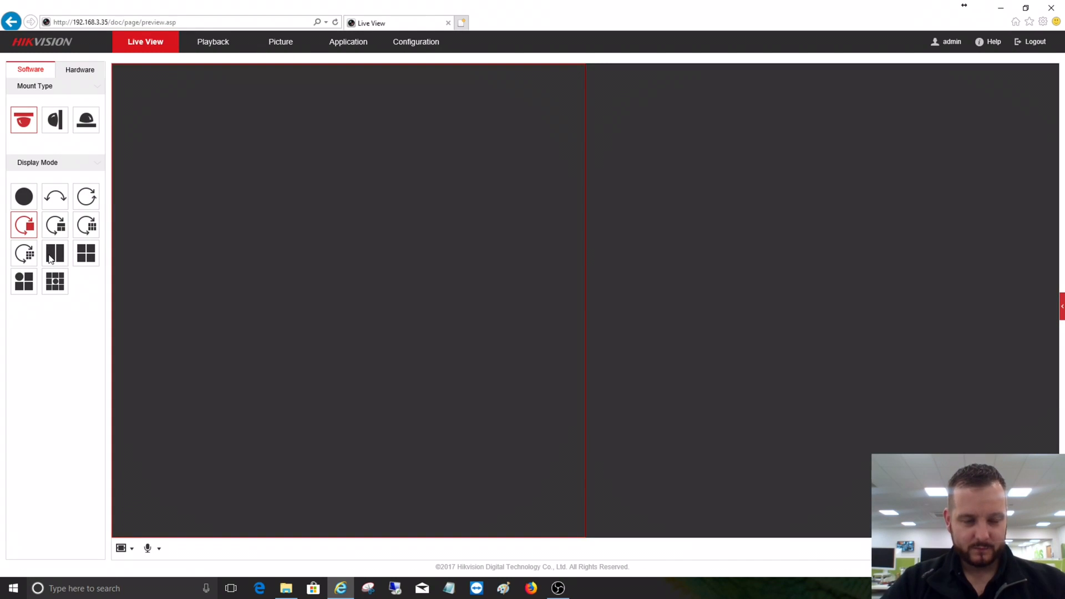
{"action": "left_click", "coordinate": [55, 253]}
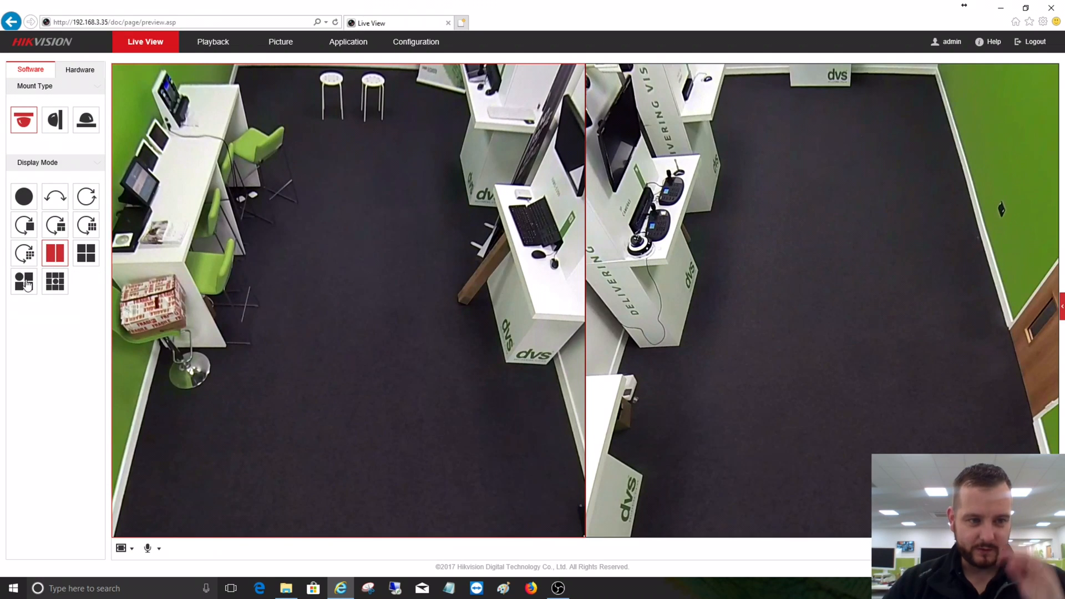
{"action": "left_click", "coordinate": [23, 280]}
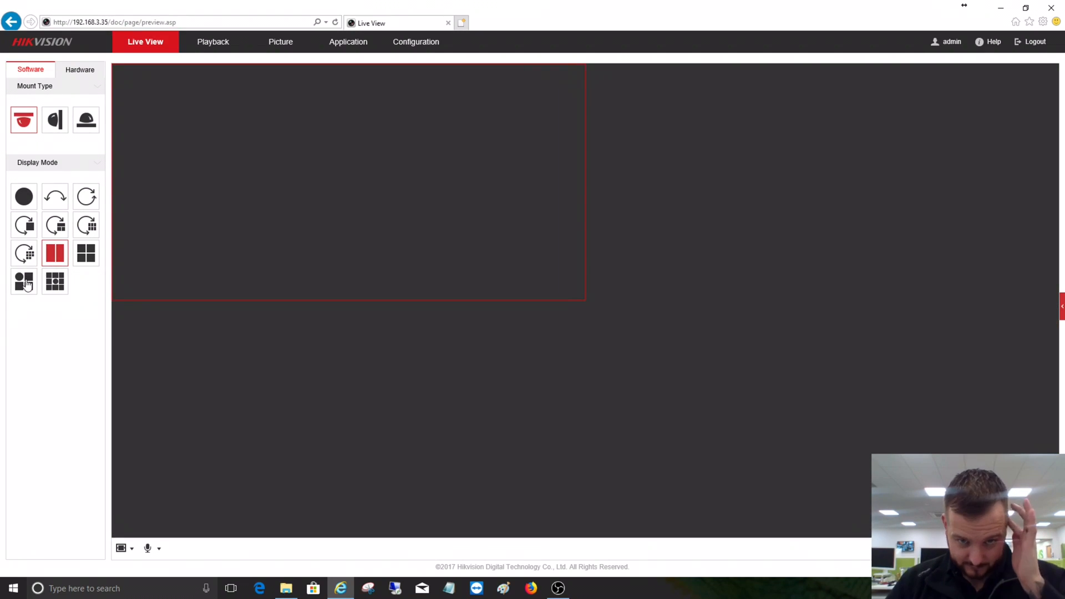
Show the fisheye overview plus three dewarped PTZ close-ups in a four-pane layout.
{"action": "left_click", "coordinate": [23, 280]}
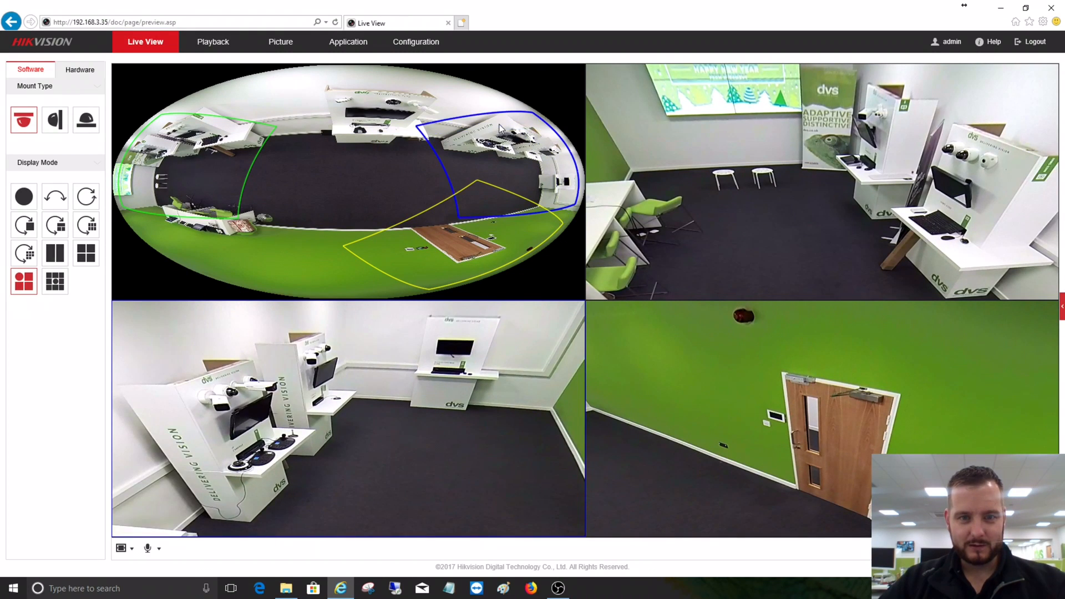
{"action": "mouse_move", "coordinate": [519, 180]}
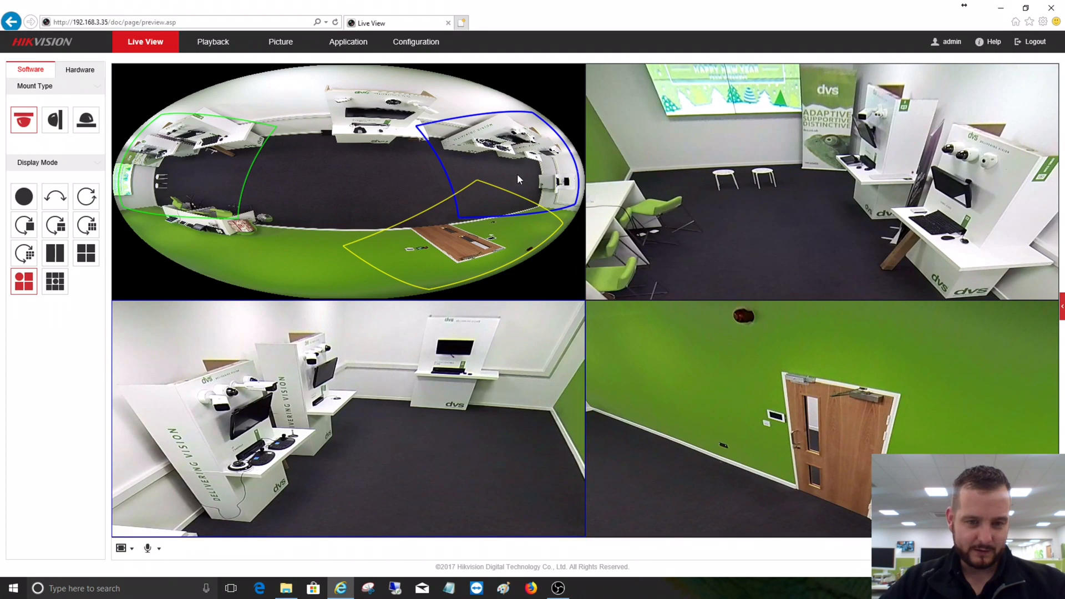
{"action": "mouse_move", "coordinate": [513, 197]}
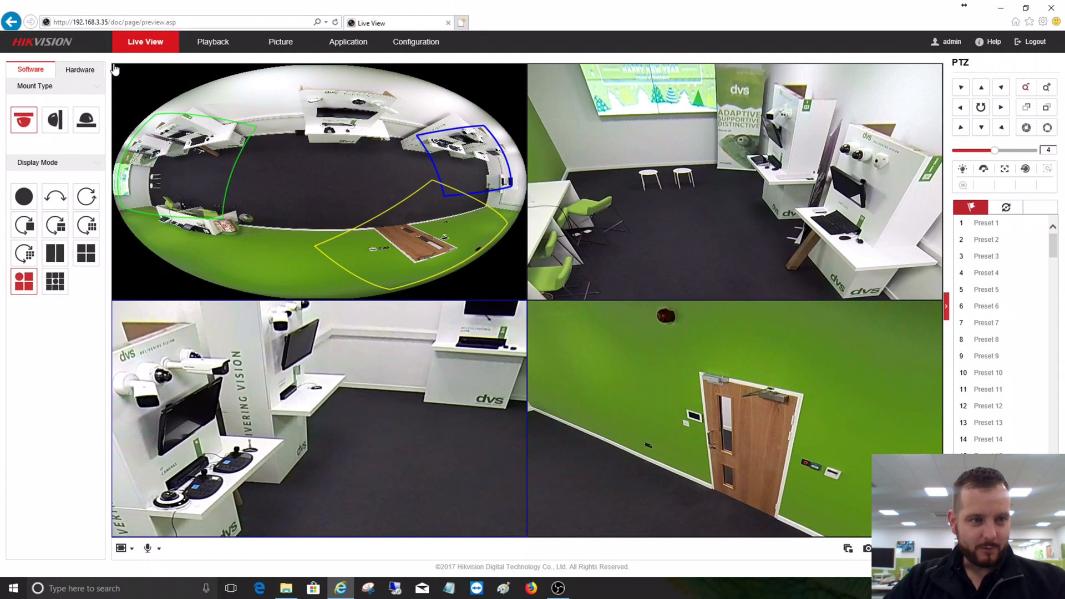
{"action": "mouse_move", "coordinate": [286, 64]}
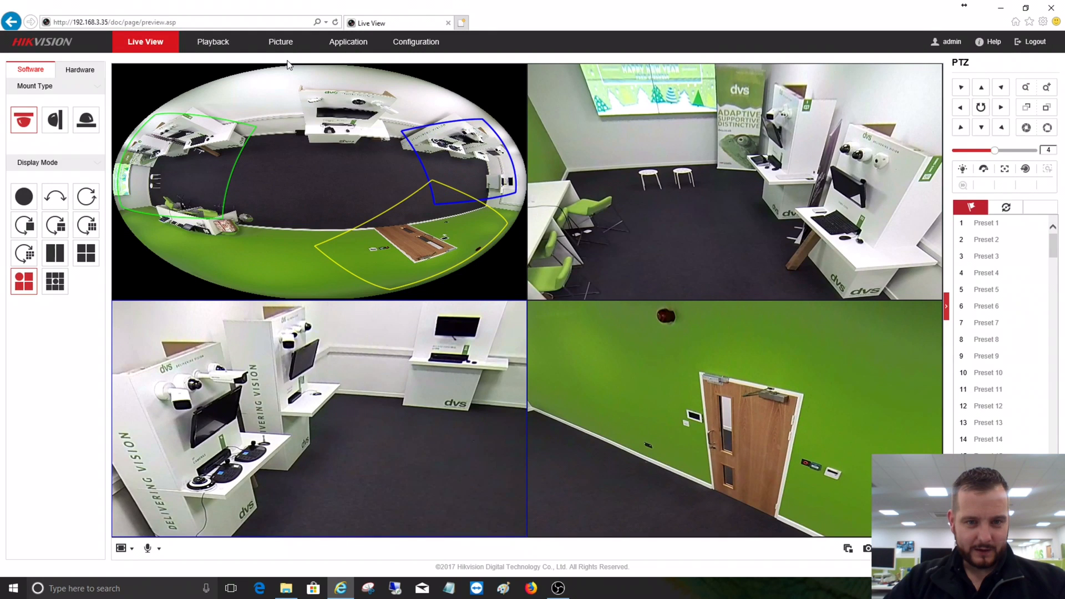
{"action": "mouse_move", "coordinate": [66, 145]}
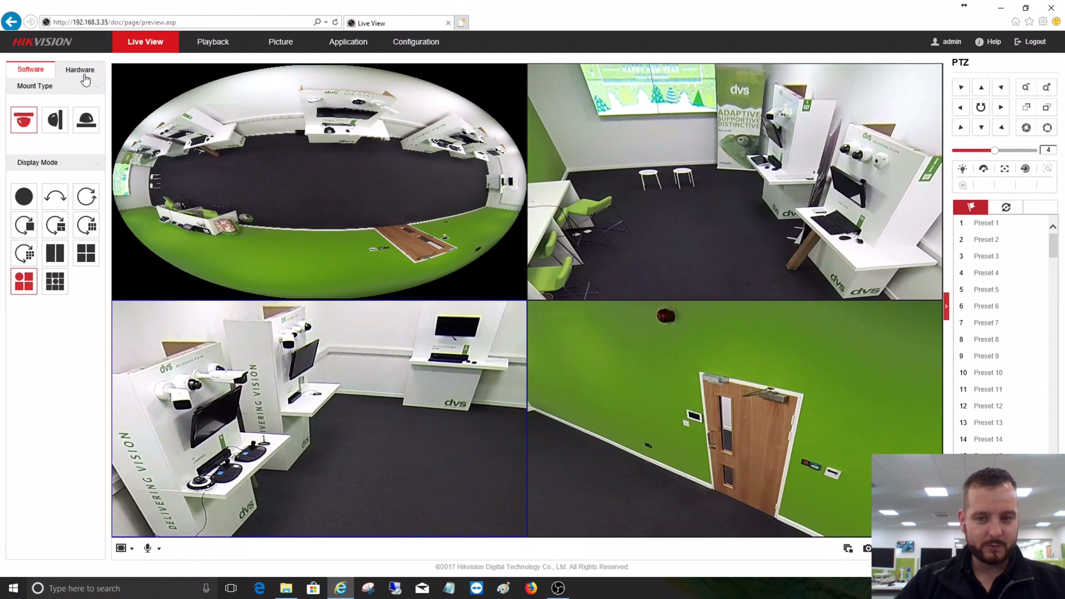
{"action": "mouse_move", "coordinate": [275, 208]}
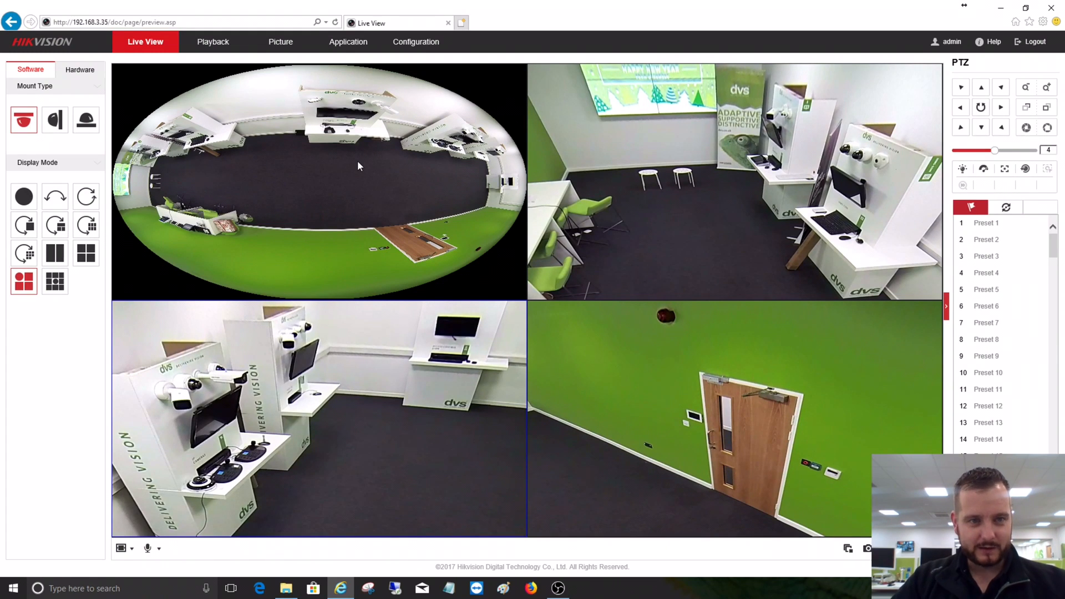
{"action": "mouse_move", "coordinate": [170, 115]}
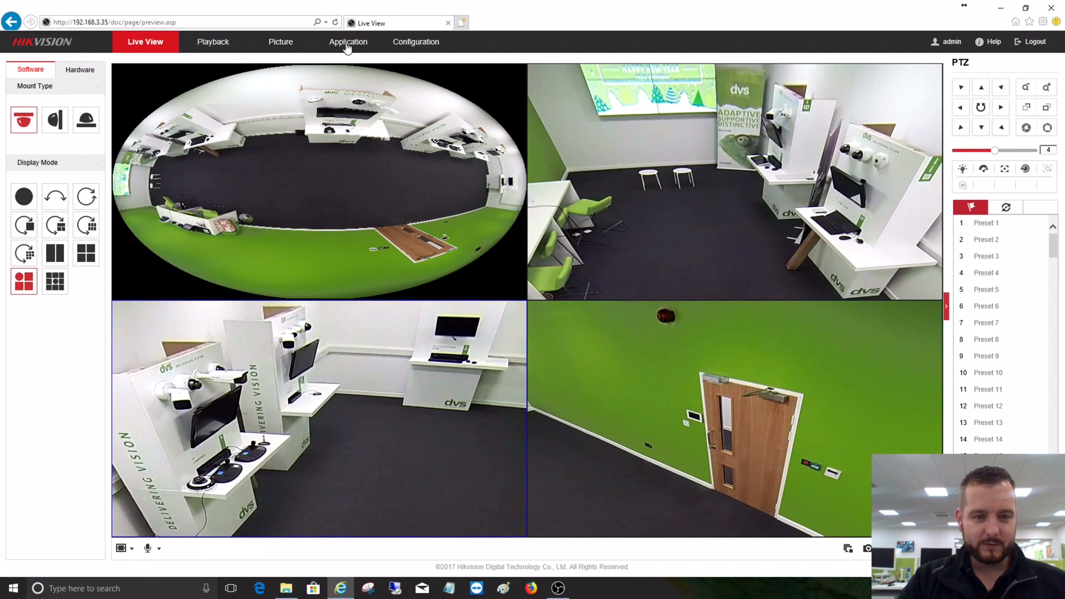
{"action": "mouse_move", "coordinate": [426, 48]}
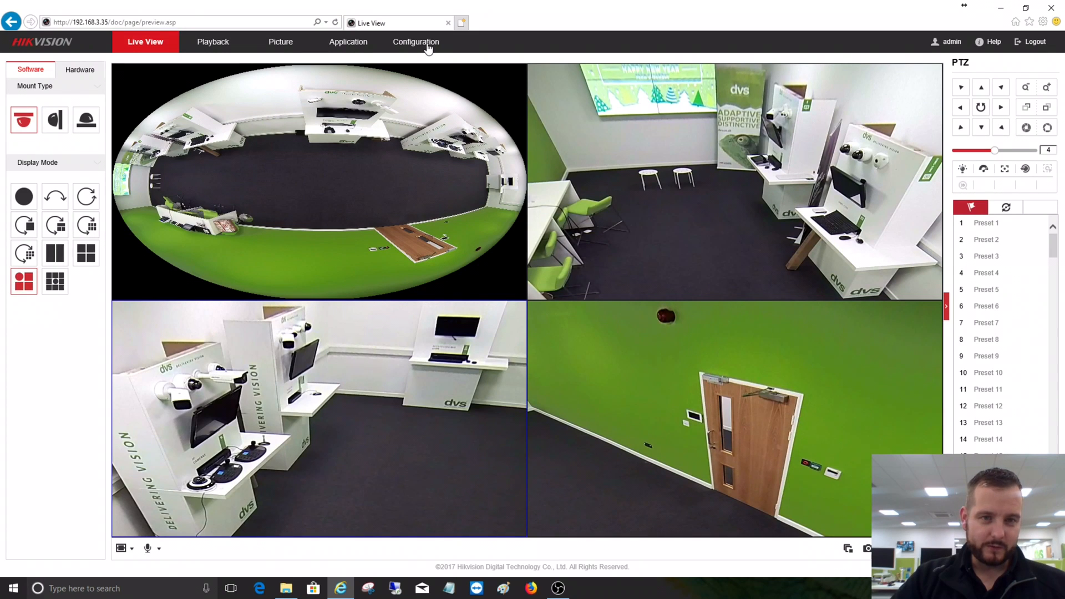
In Storage Management, select the 28.91GB card and confirm formatting it.
{"action": "left_click", "coordinate": [417, 41]}
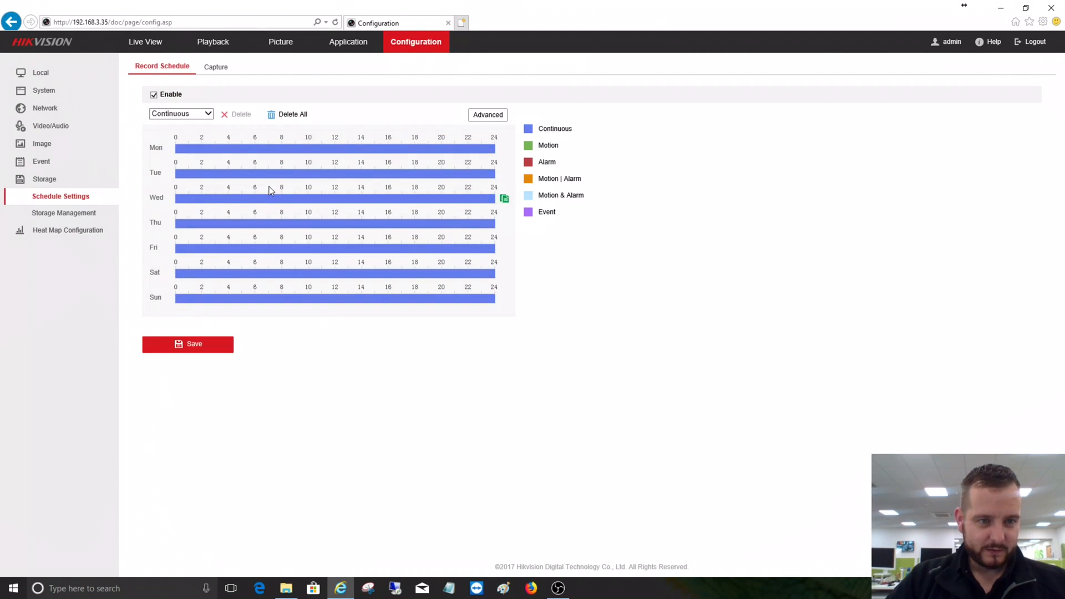
{"action": "left_click", "coordinate": [64, 213]}
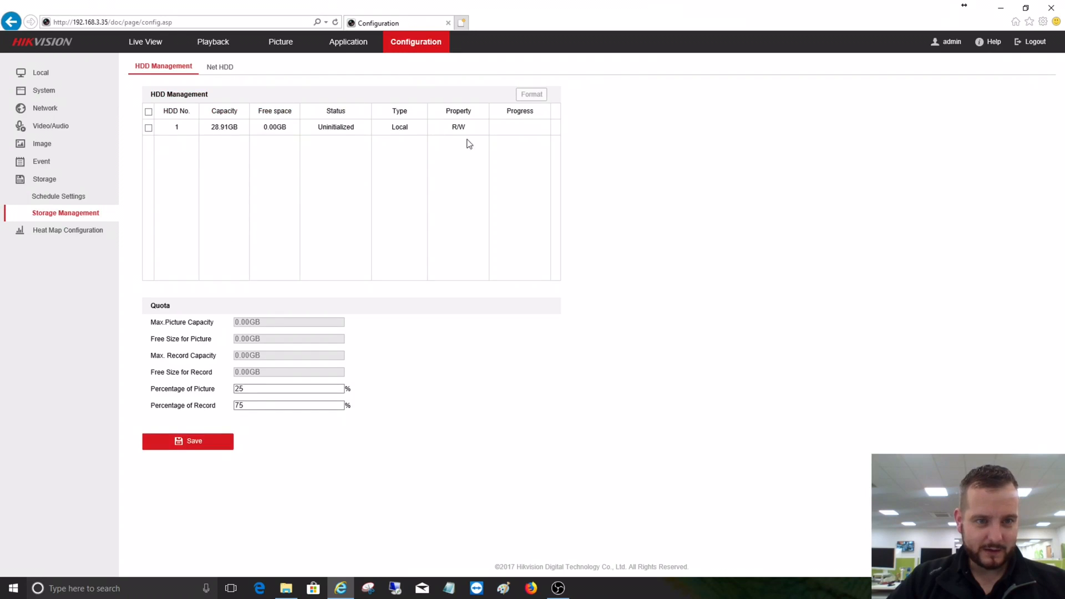
{"action": "mouse_move", "coordinate": [419, 122]}
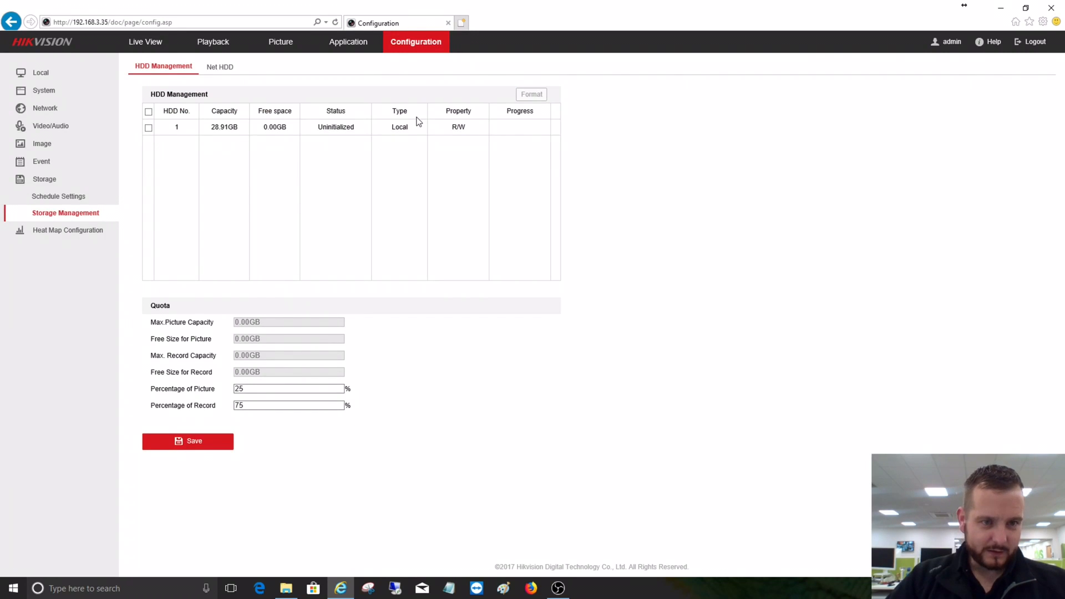
{"action": "left_click", "coordinate": [148, 111]}
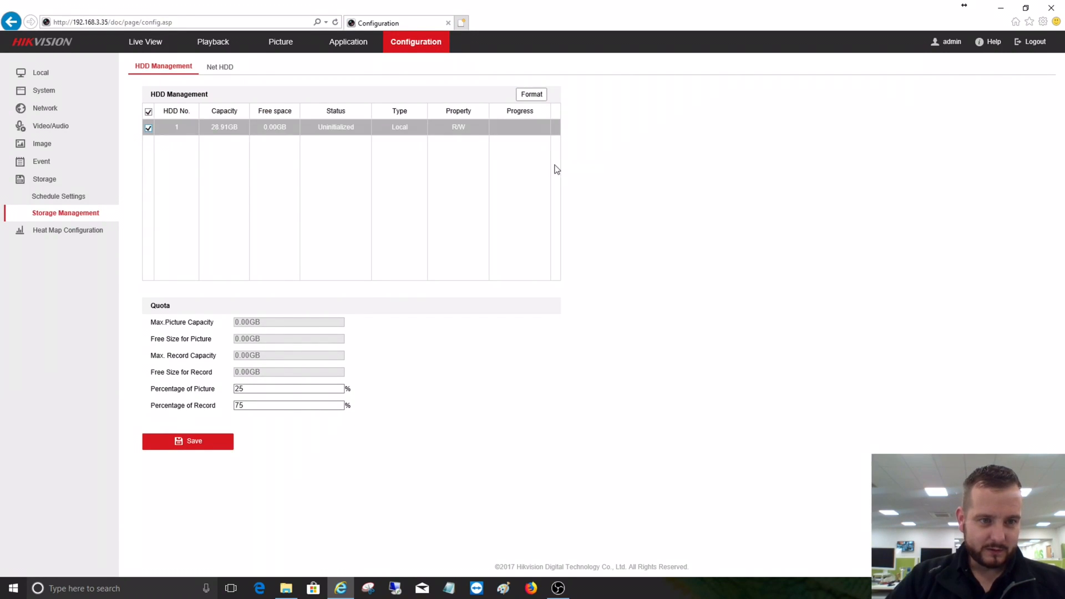
{"action": "mouse_move", "coordinate": [192, 191]}
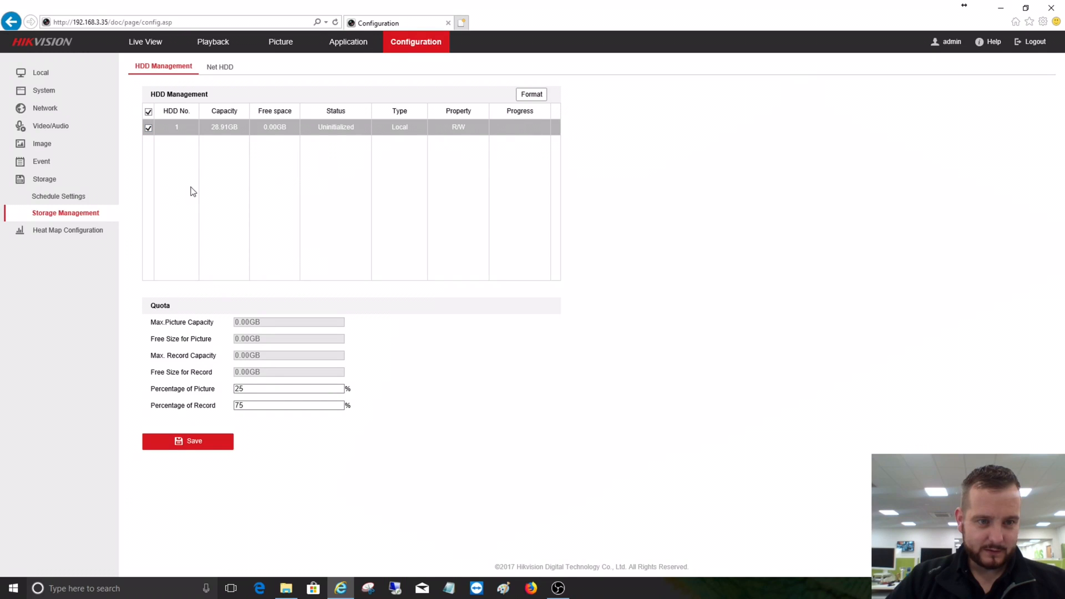
{"action": "mouse_move", "coordinate": [435, 129]}
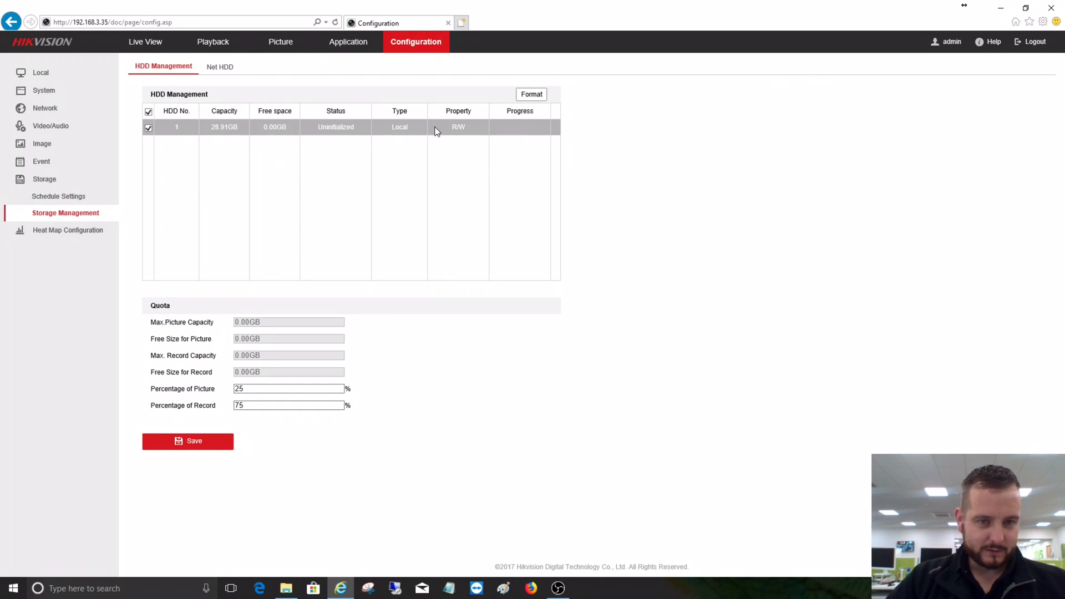
{"action": "mouse_move", "coordinate": [371, 128]}
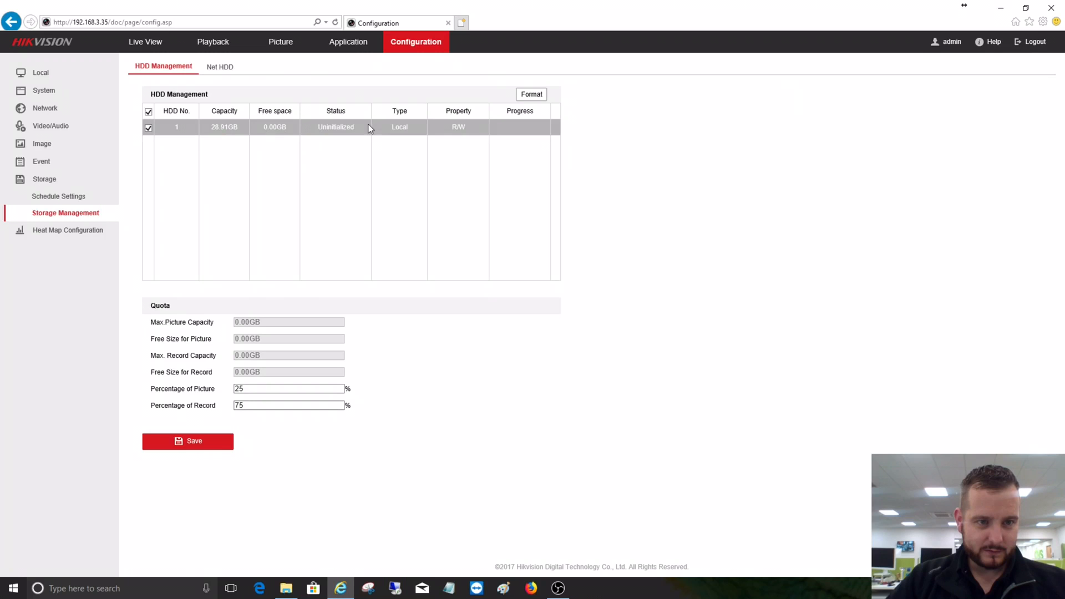
{"action": "left_click", "coordinate": [531, 93]}
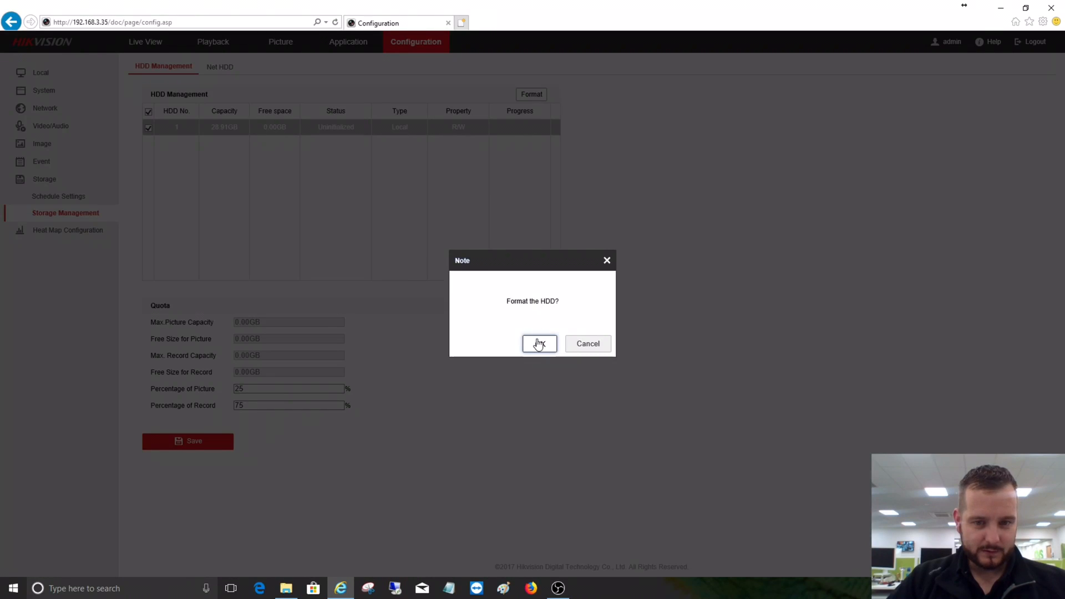
{"action": "left_click", "coordinate": [539, 344]}
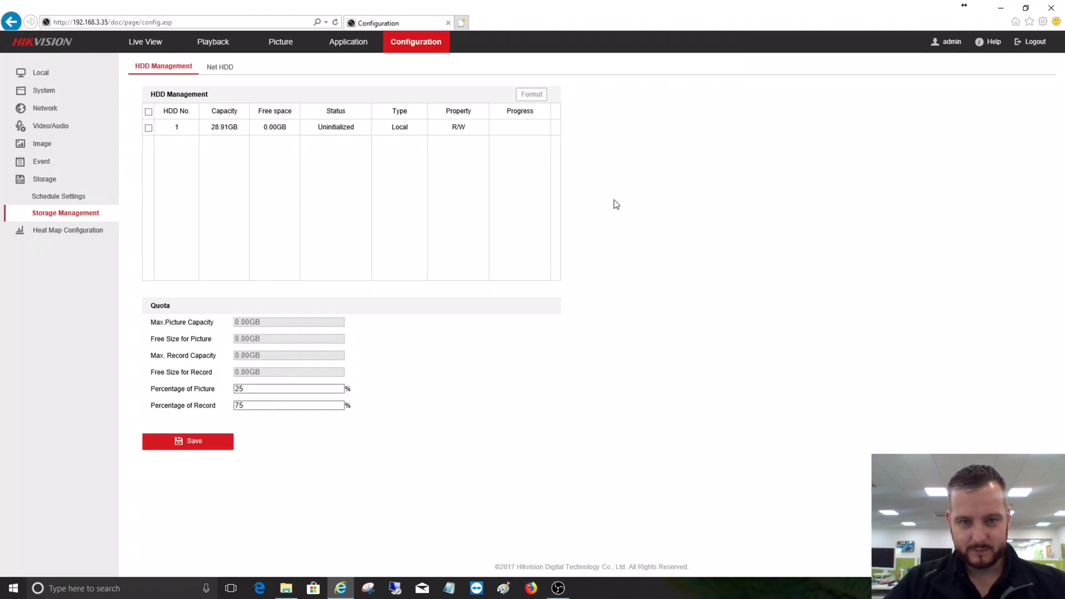
{"action": "left_click", "coordinate": [67, 229]}
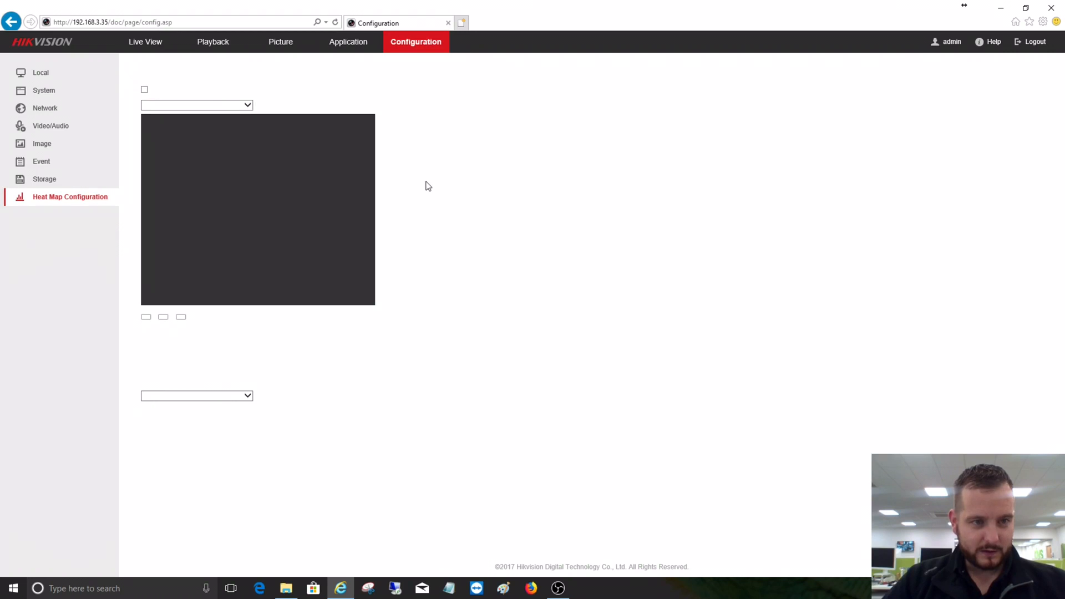
{"action": "left_click", "coordinate": [69, 197]}
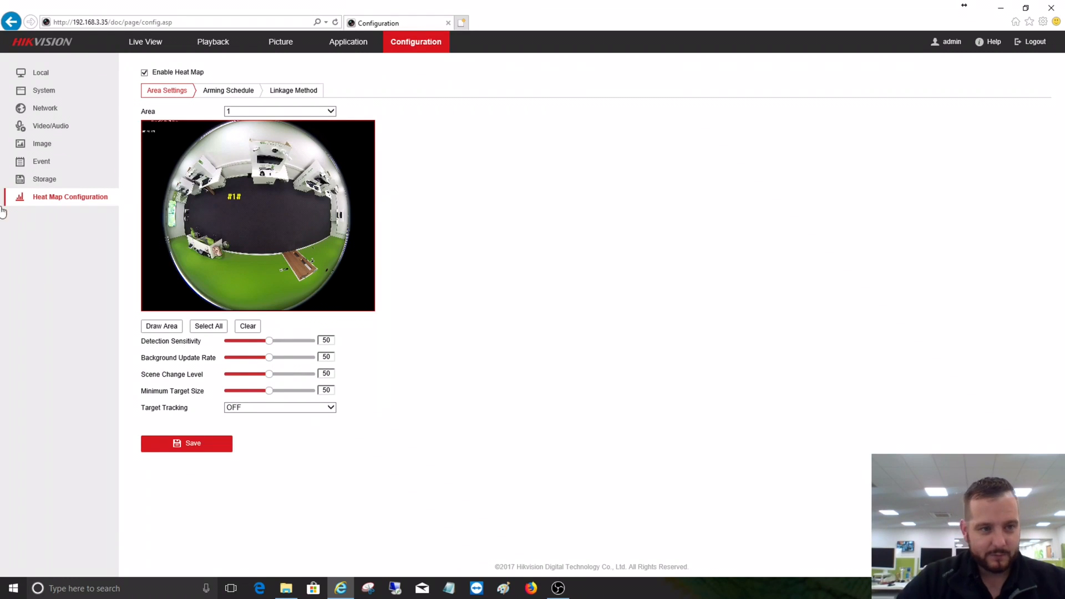
{"action": "mouse_move", "coordinate": [63, 197]}
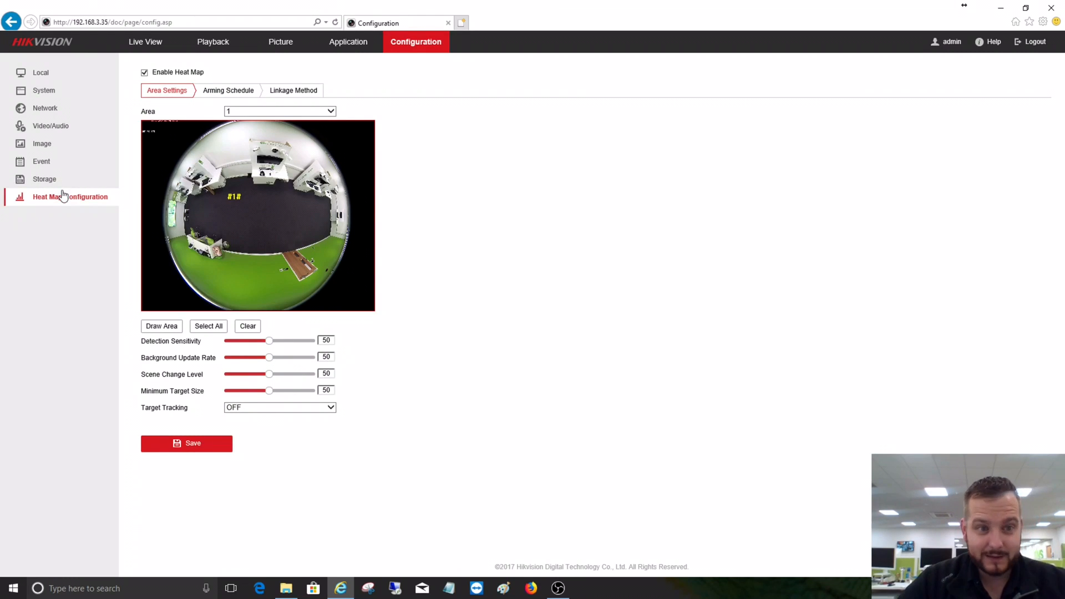
{"action": "mouse_move", "coordinate": [59, 214]}
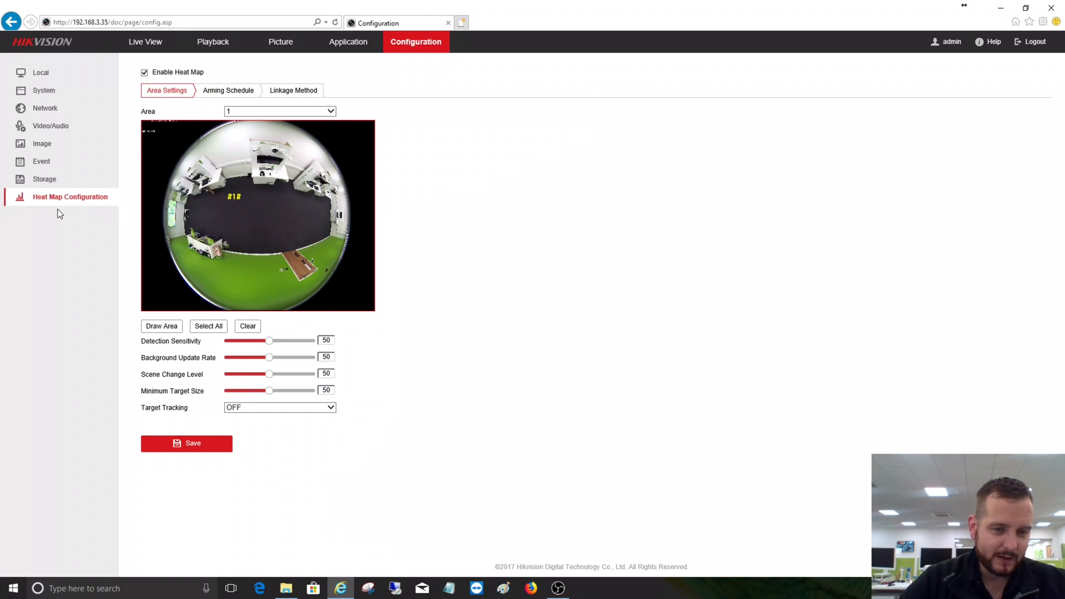
{"action": "mouse_move", "coordinate": [80, 202]}
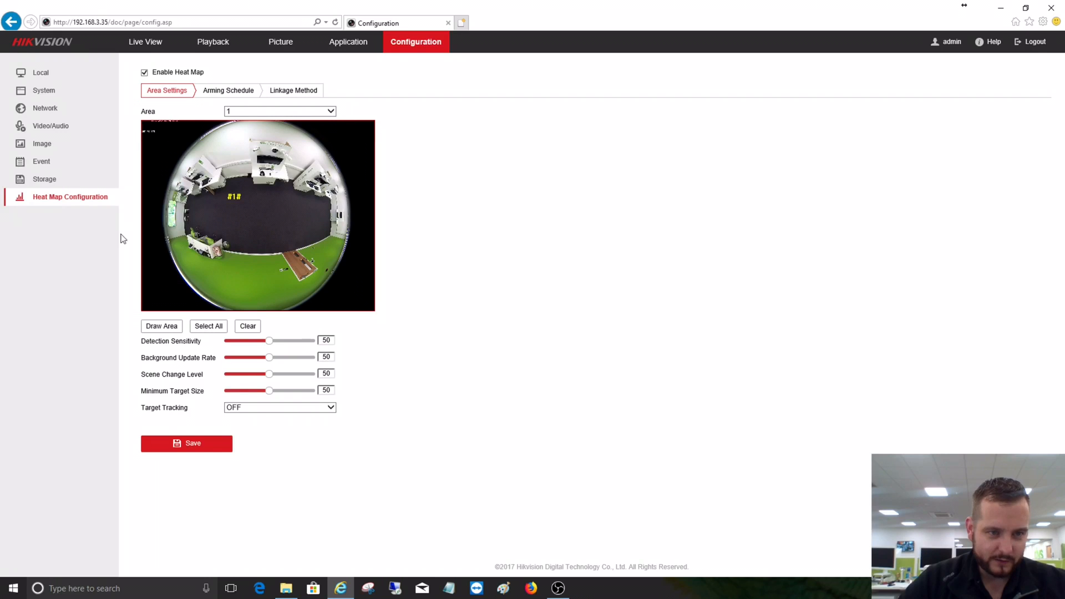
{"action": "mouse_move", "coordinate": [237, 143]}
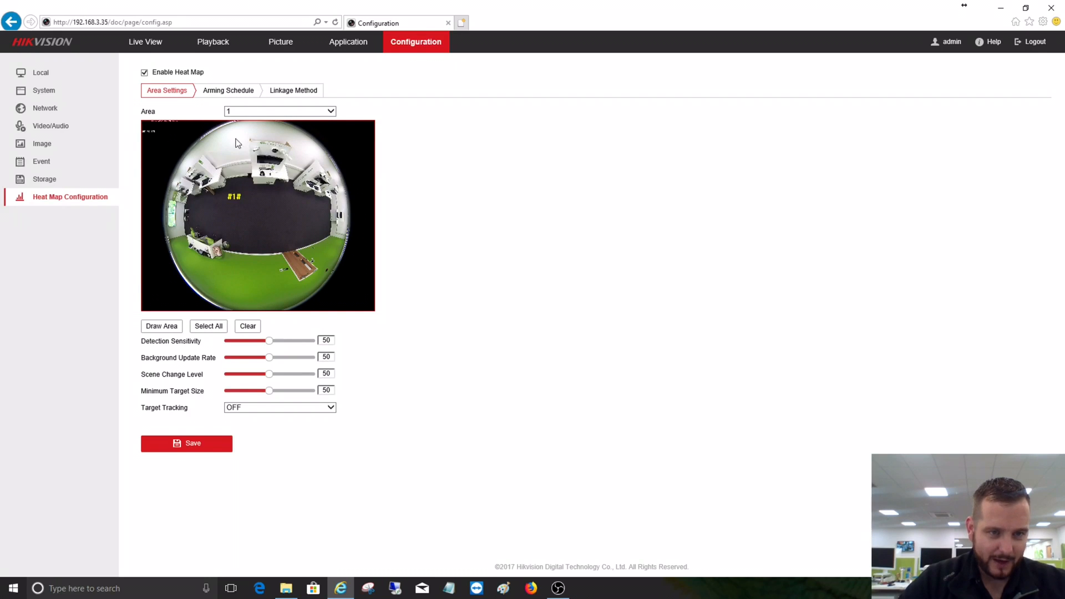
{"action": "mouse_move", "coordinate": [234, 164]}
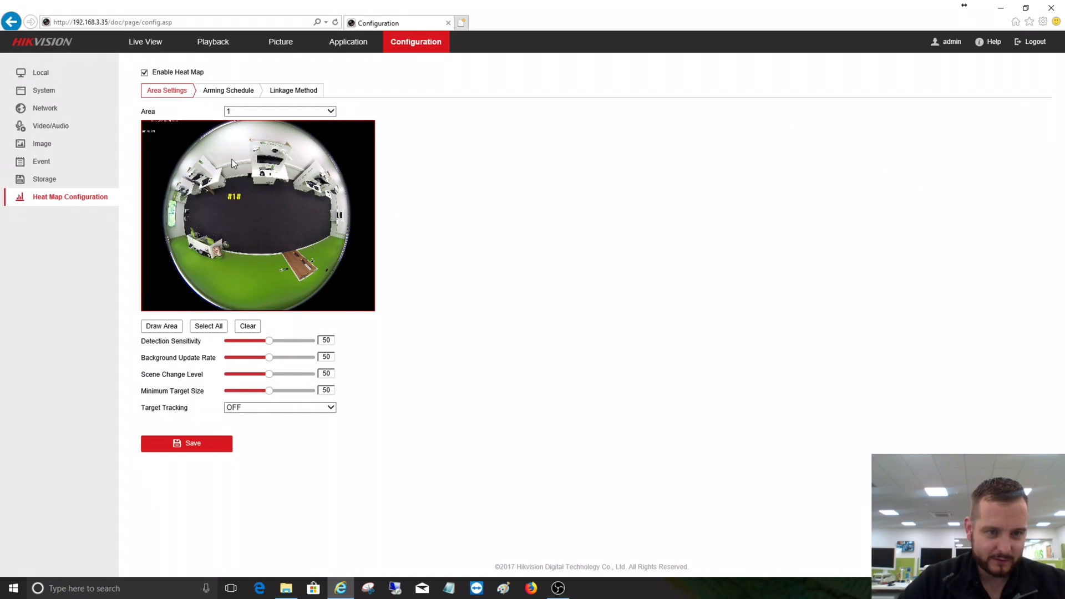
{"action": "mouse_move", "coordinate": [286, 255]}
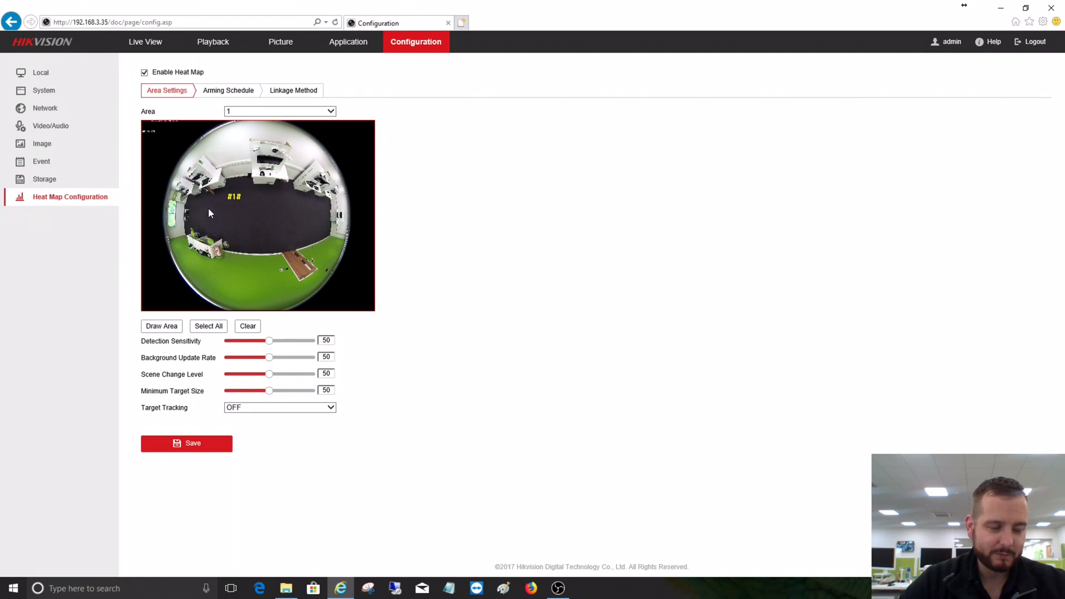
{"action": "mouse_move", "coordinate": [261, 175]}
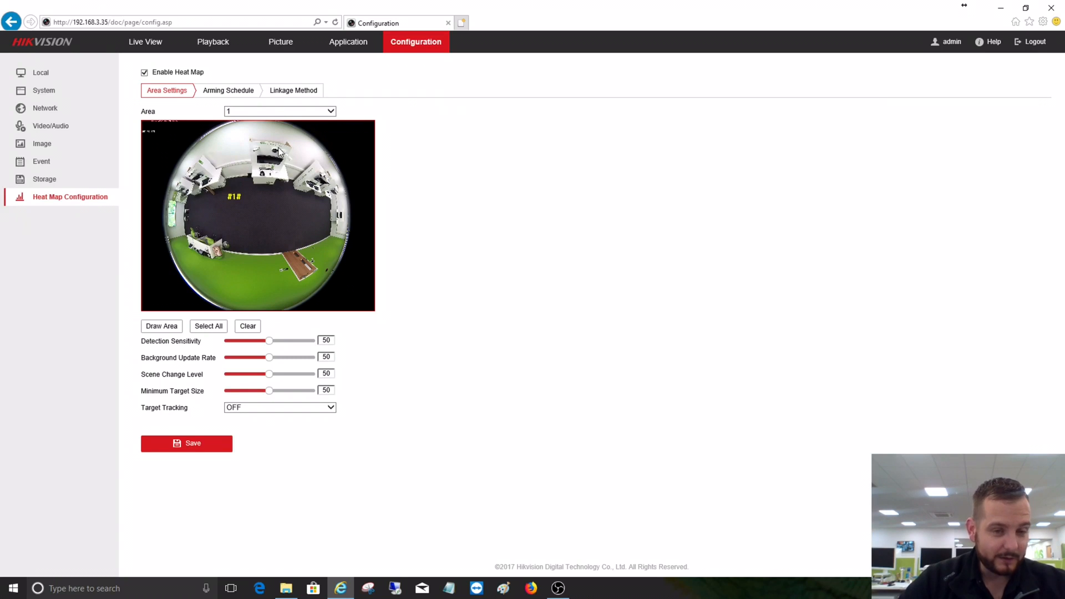
{"action": "mouse_move", "coordinate": [238, 346]}
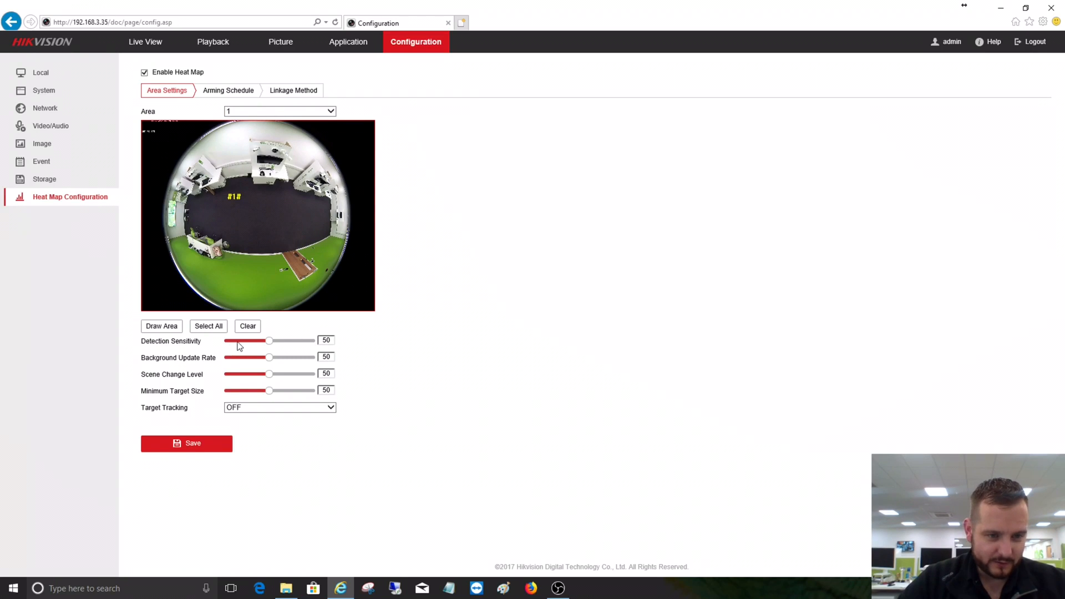
{"action": "mouse_move", "coordinate": [267, 386]}
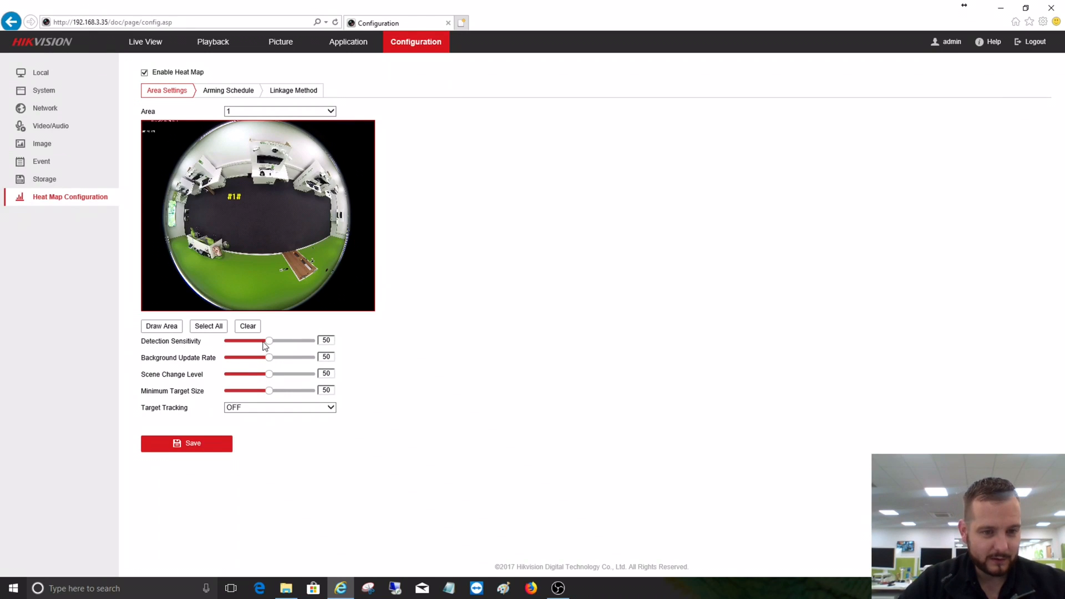
{"action": "mouse_move", "coordinate": [270, 390]}
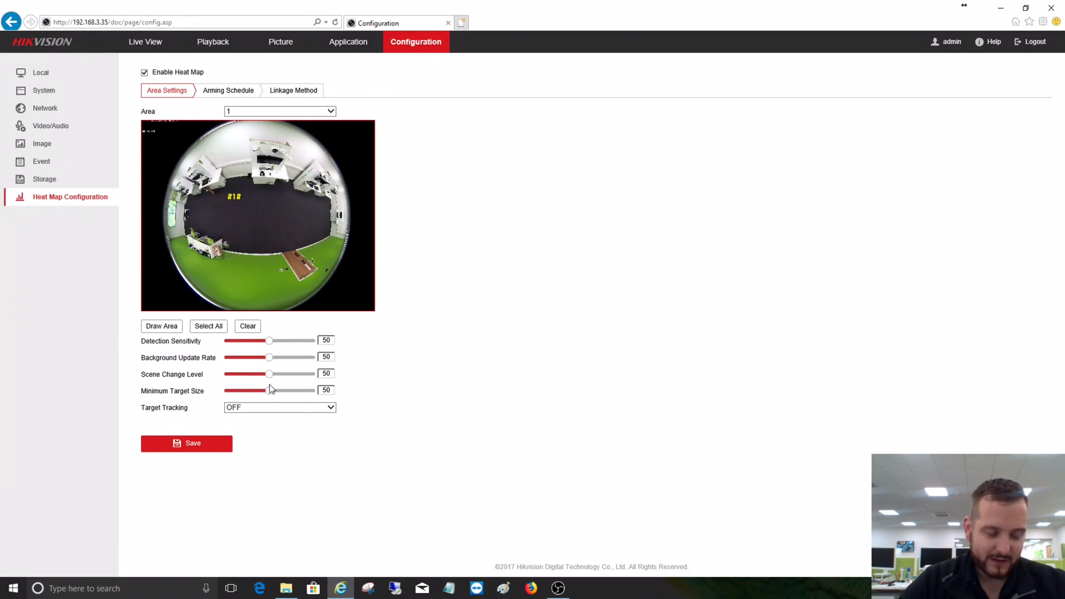
{"action": "mouse_move", "coordinate": [273, 391]}
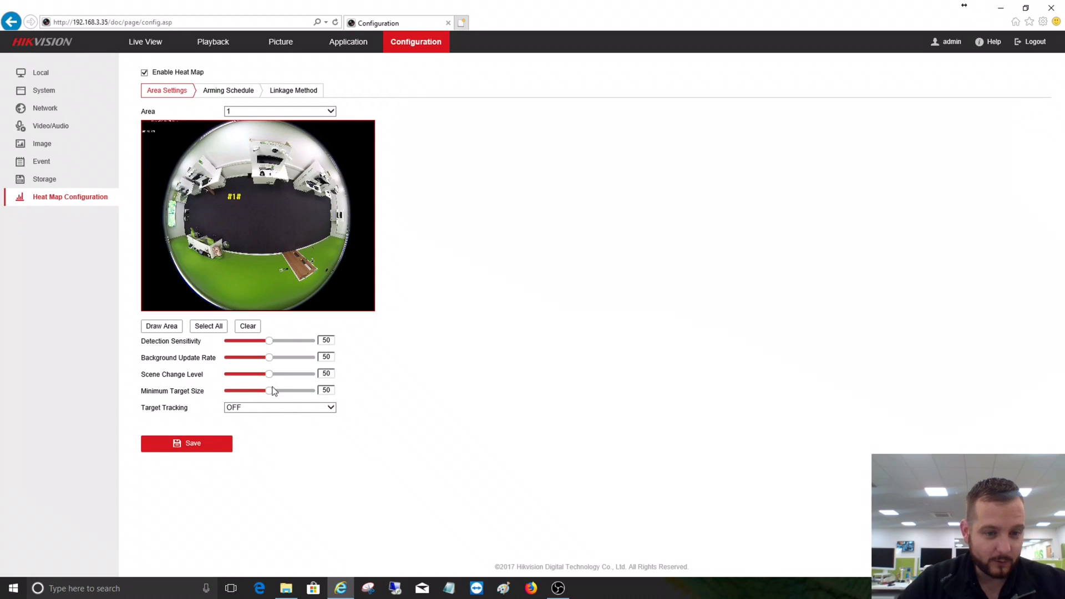
{"action": "mouse_move", "coordinate": [270, 356]}
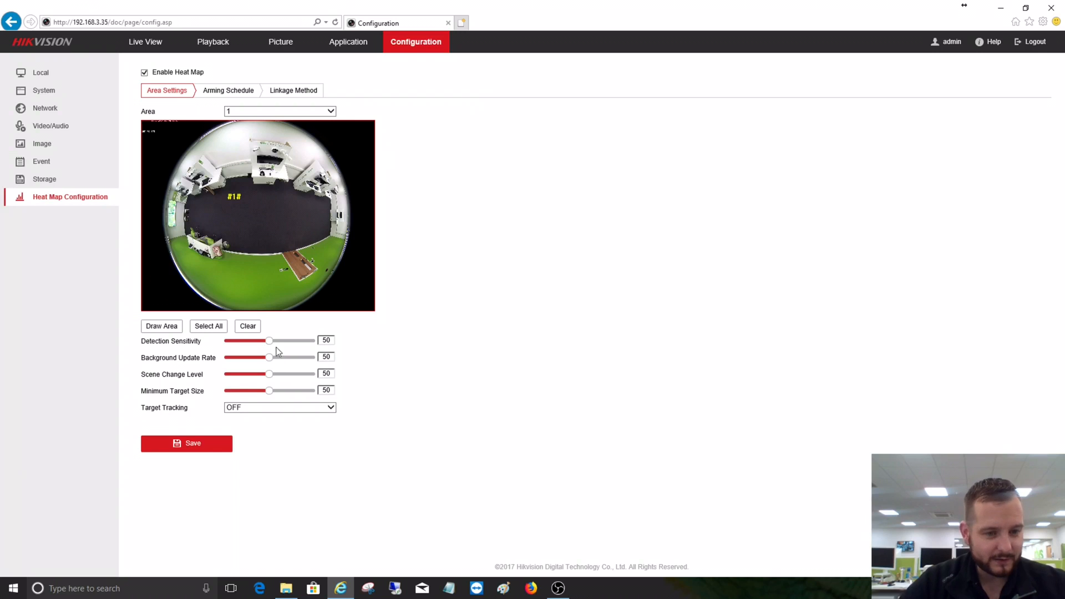
{"action": "mouse_move", "coordinate": [256, 115]}
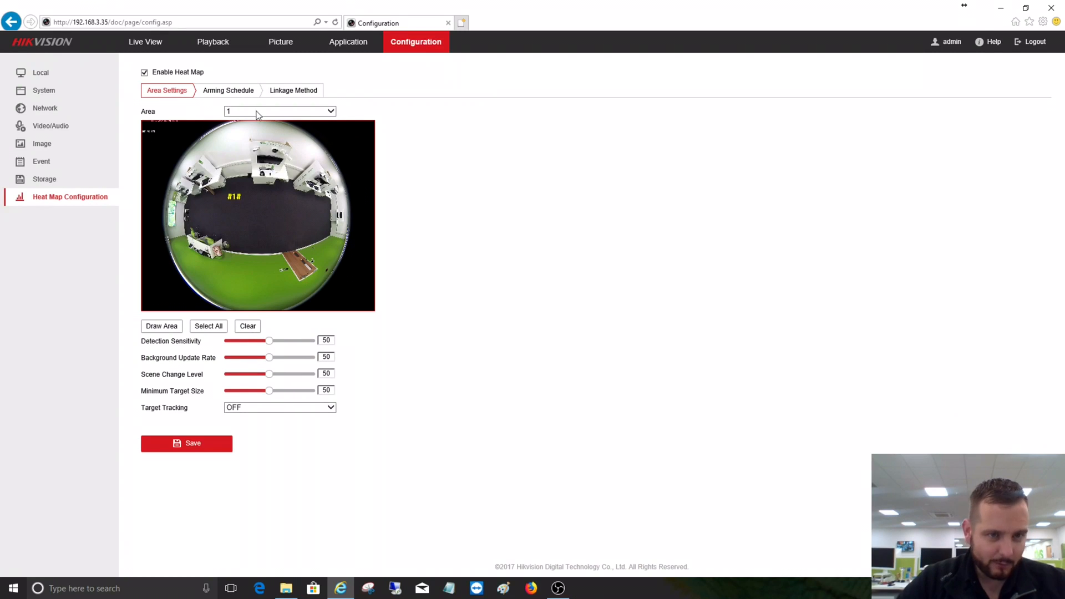
View the heat map Arming Schedule and Linkage Method, then head to the Application page.
{"action": "left_click", "coordinate": [228, 90]}
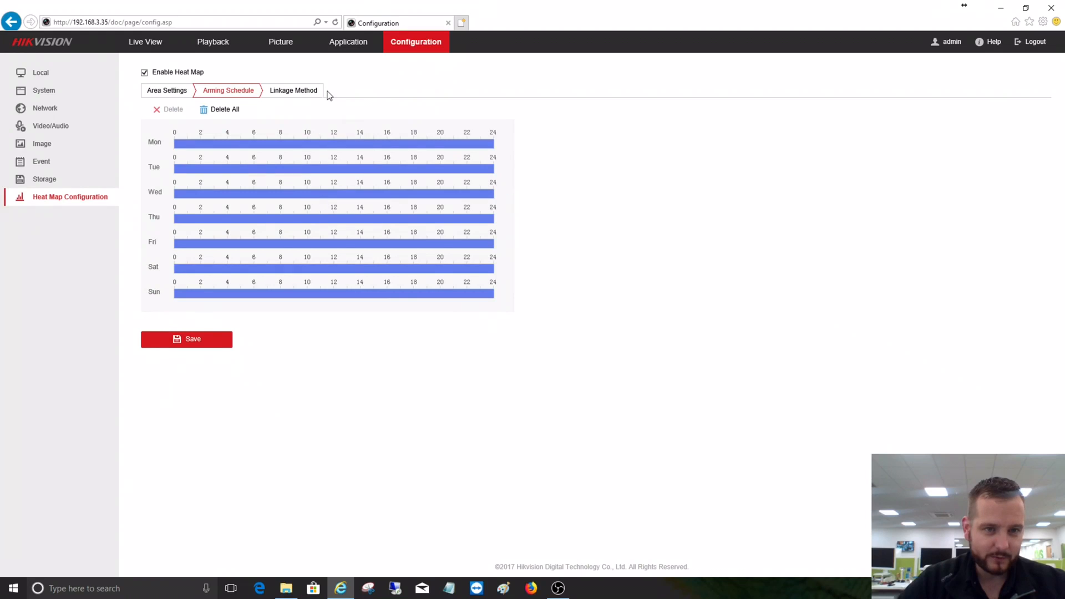
{"action": "left_click", "coordinate": [293, 90]}
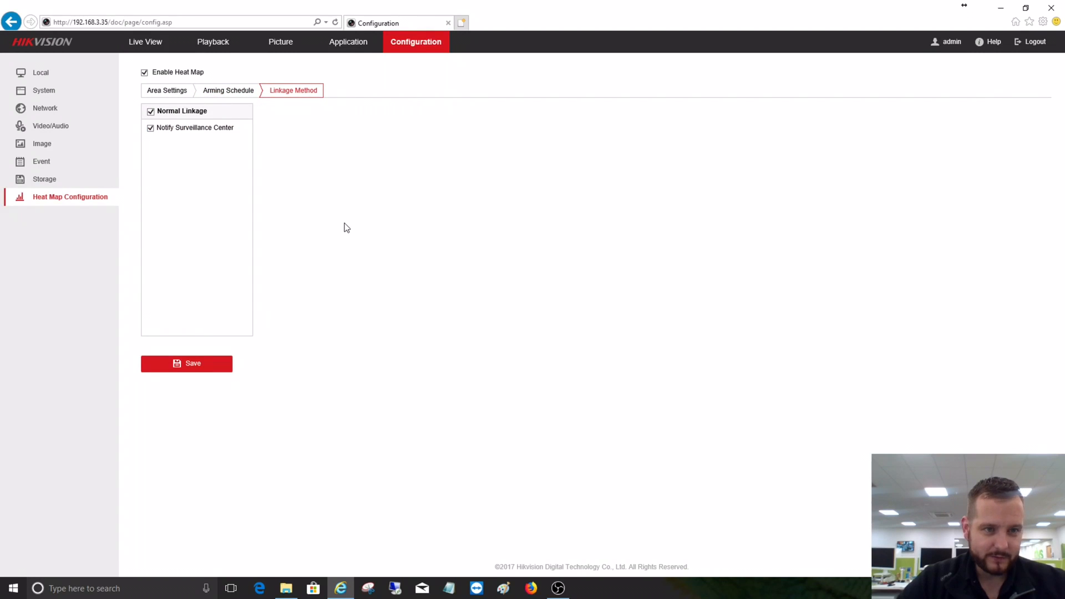
{"action": "mouse_move", "coordinate": [270, 65]}
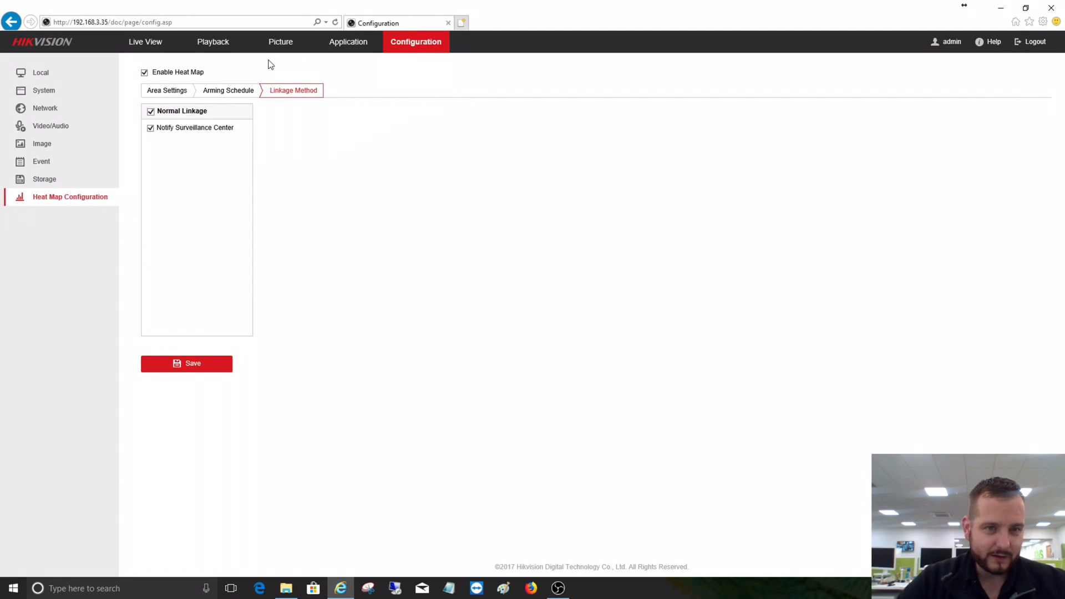
{"action": "left_click", "coordinate": [347, 41]}
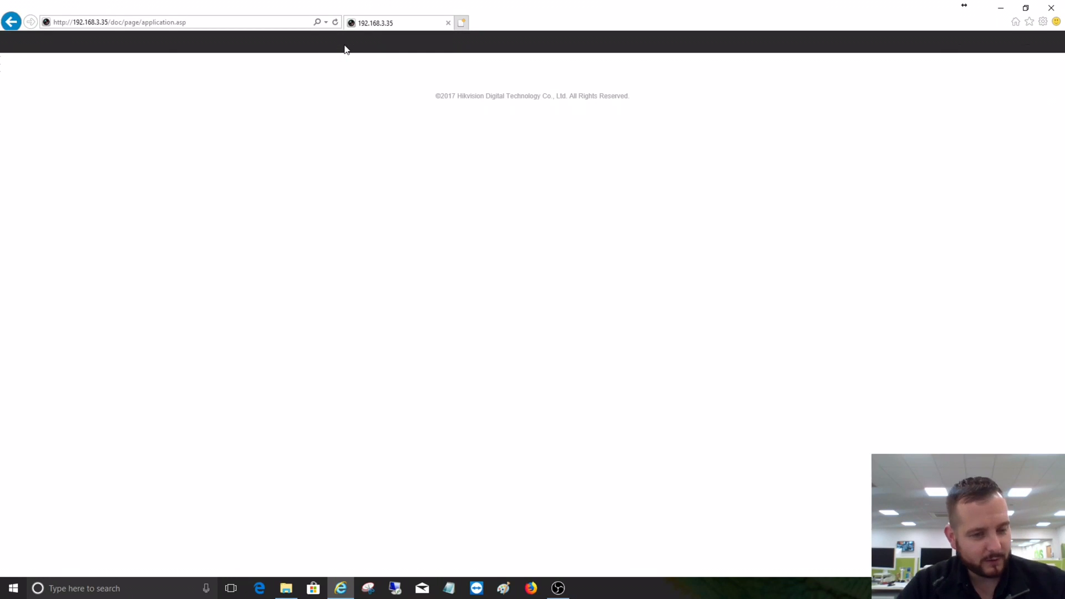
On Heat Map Statistics, choose Weekly Report for 2017-12-22 and run Counting.
{"action": "left_click", "coordinate": [347, 41]}
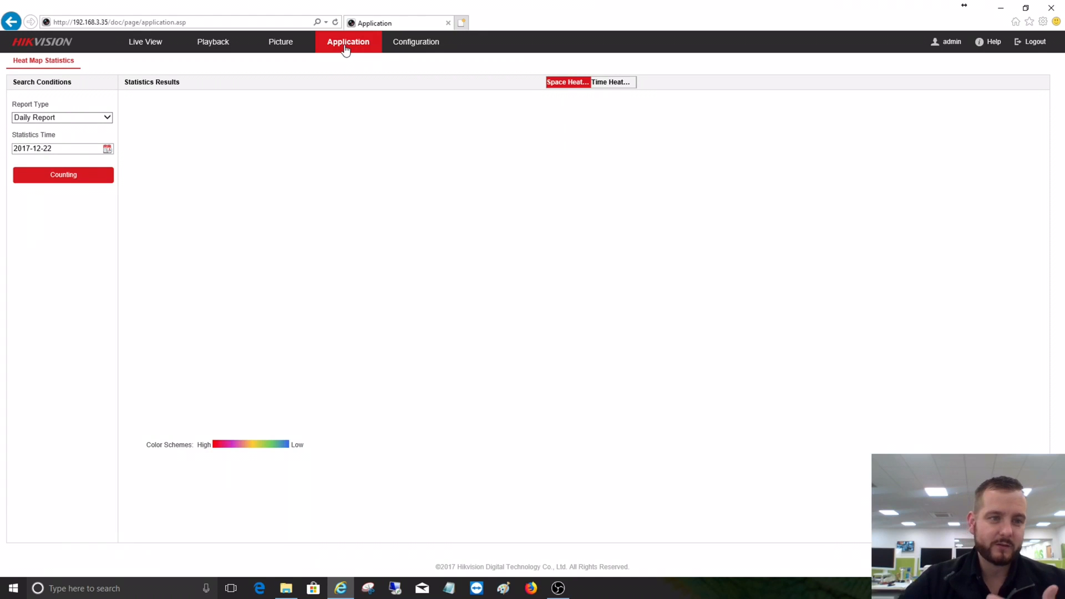
{"action": "left_click", "coordinate": [61, 117]}
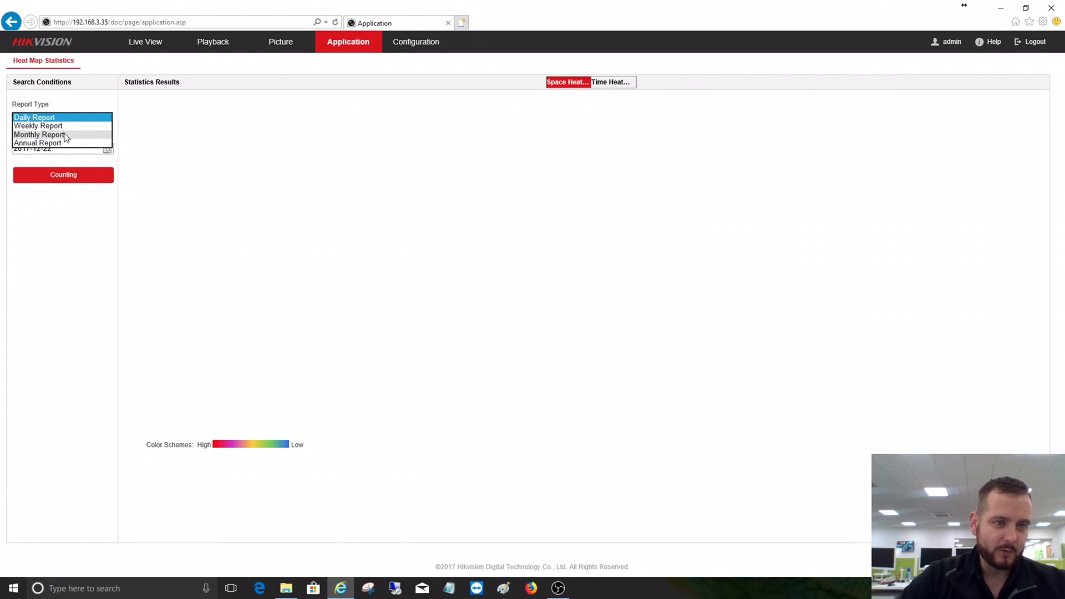
{"action": "left_click", "coordinate": [38, 125]}
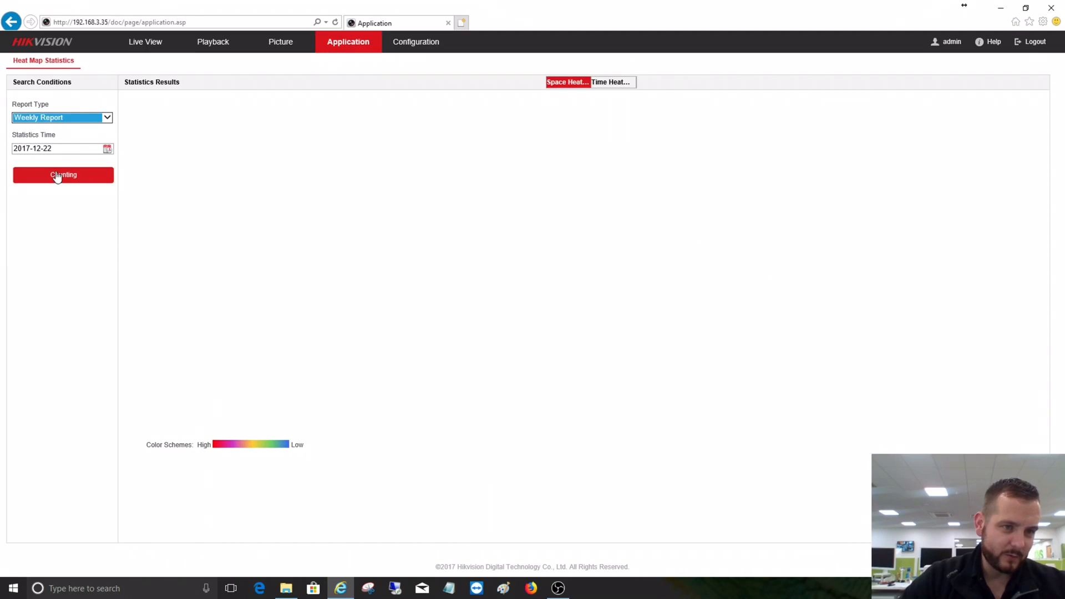
{"action": "left_click", "coordinate": [107, 147]}
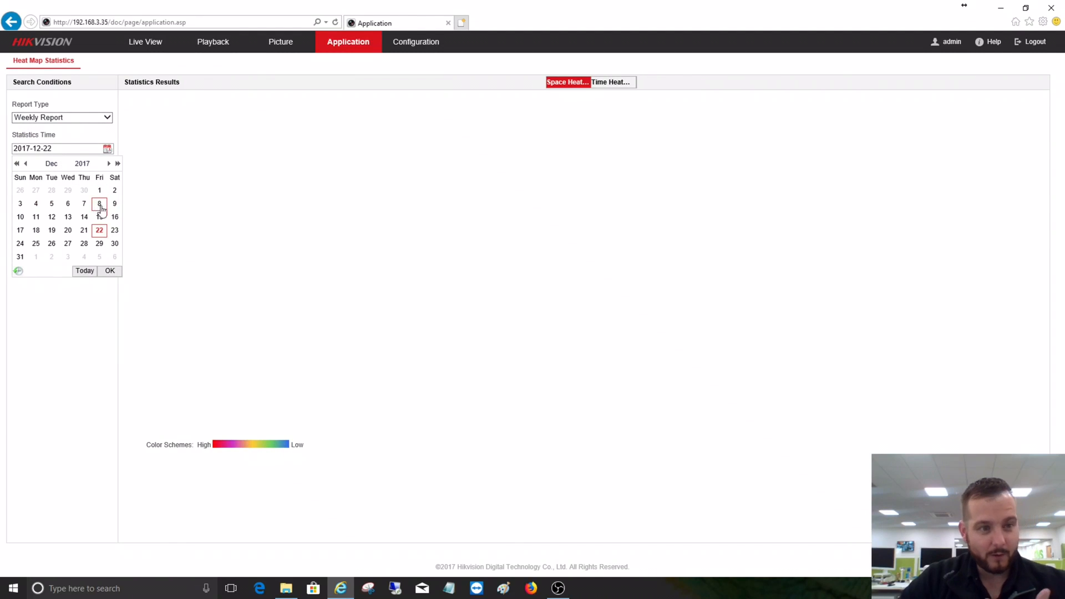
{"action": "left_click", "coordinate": [110, 271]}
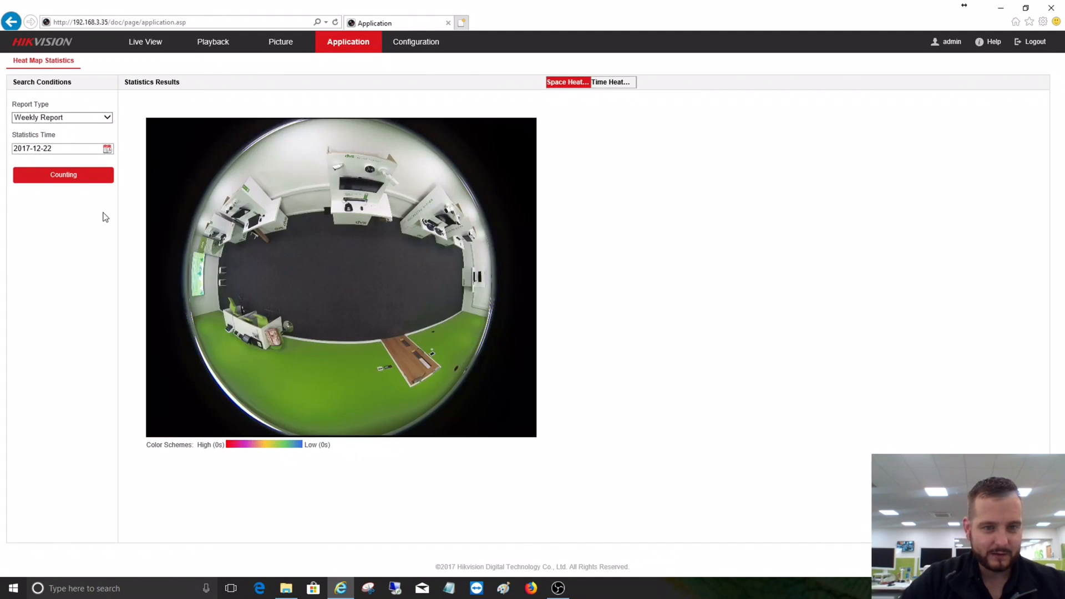
{"action": "mouse_move", "coordinate": [306, 237]}
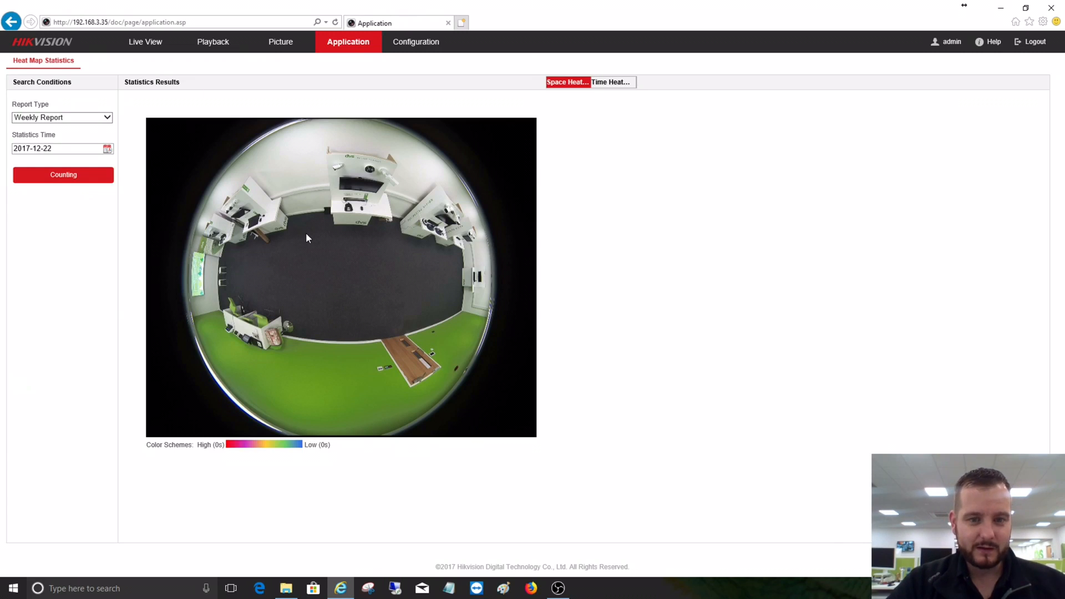
{"action": "mouse_move", "coordinate": [145, 159]}
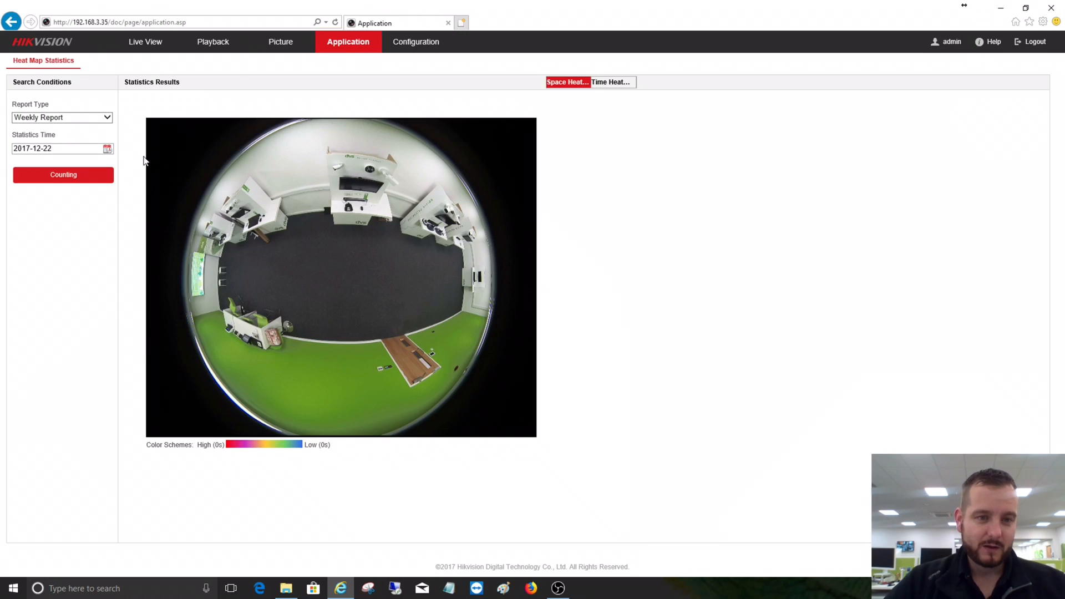
{"action": "mouse_move", "coordinate": [380, 199]}
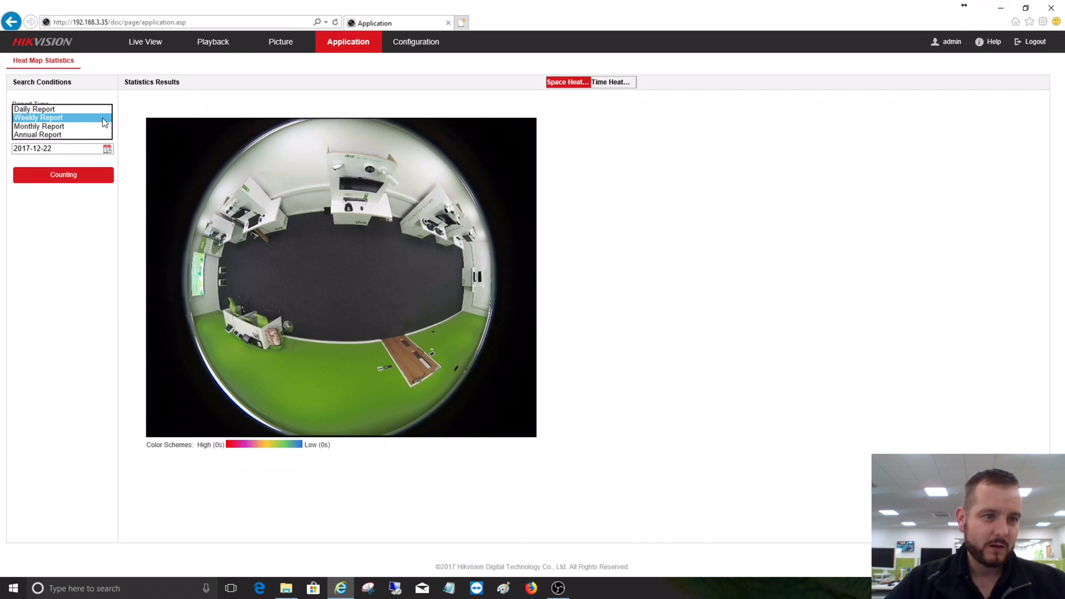
{"action": "mouse_move", "coordinate": [321, 157]}
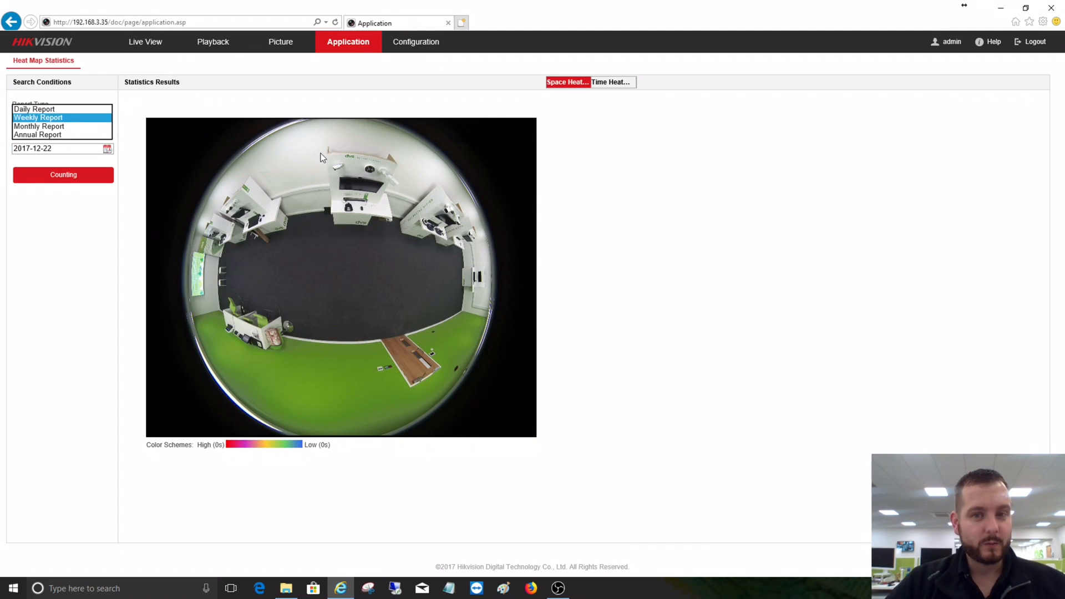
{"action": "left_click", "coordinate": [38, 117]}
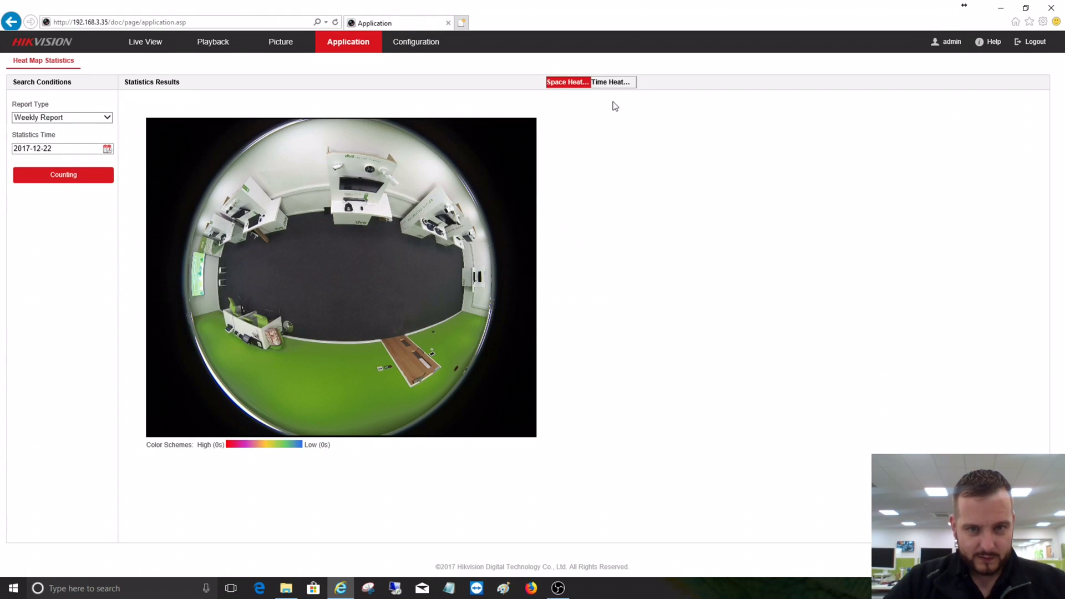